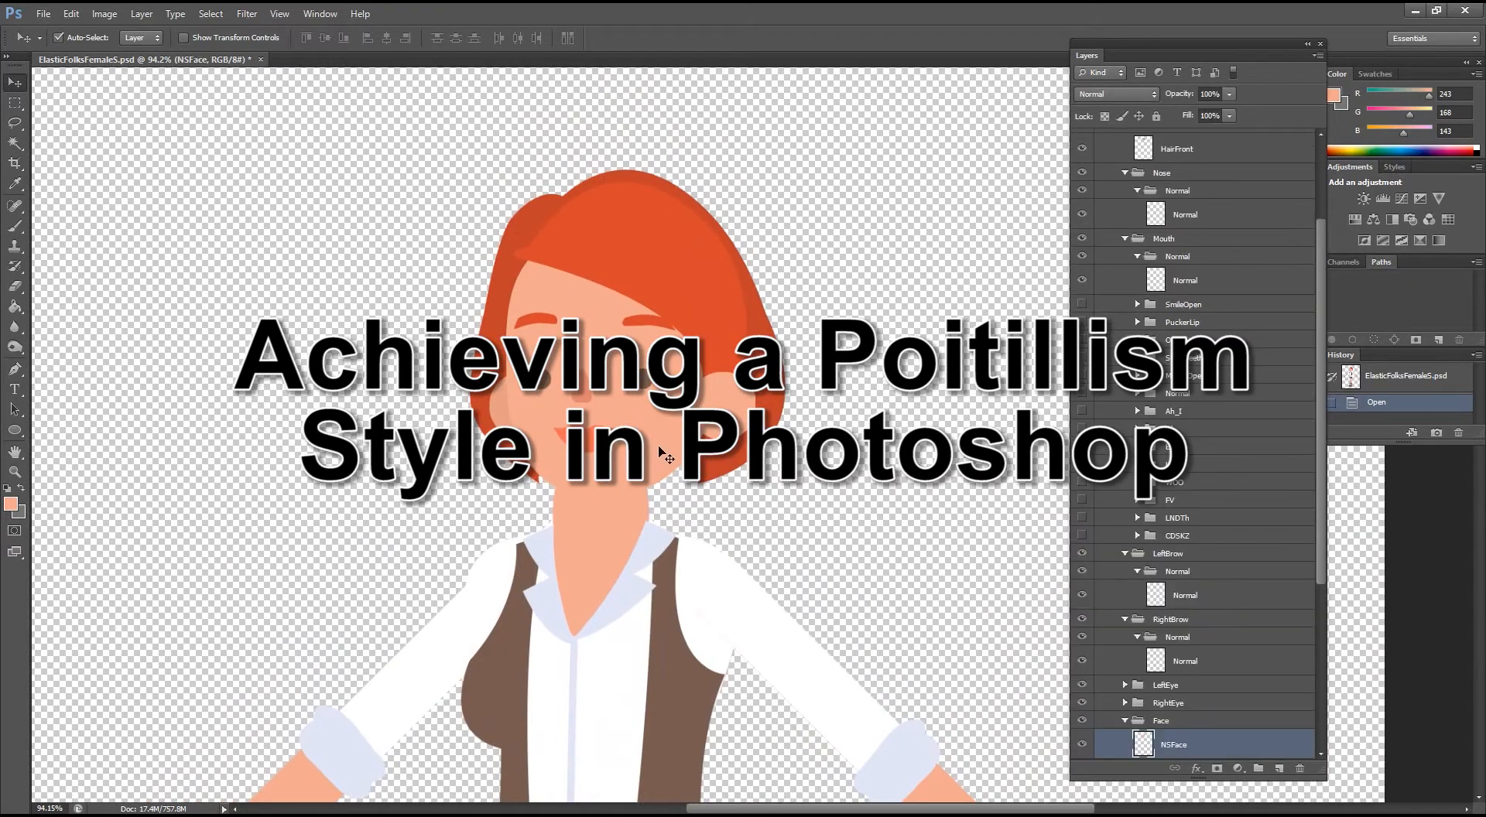
# Step: Apply Add Noise to the NSFace layer: Uniform, Monochromatic, about 10%
pyautogui.click(246, 14)
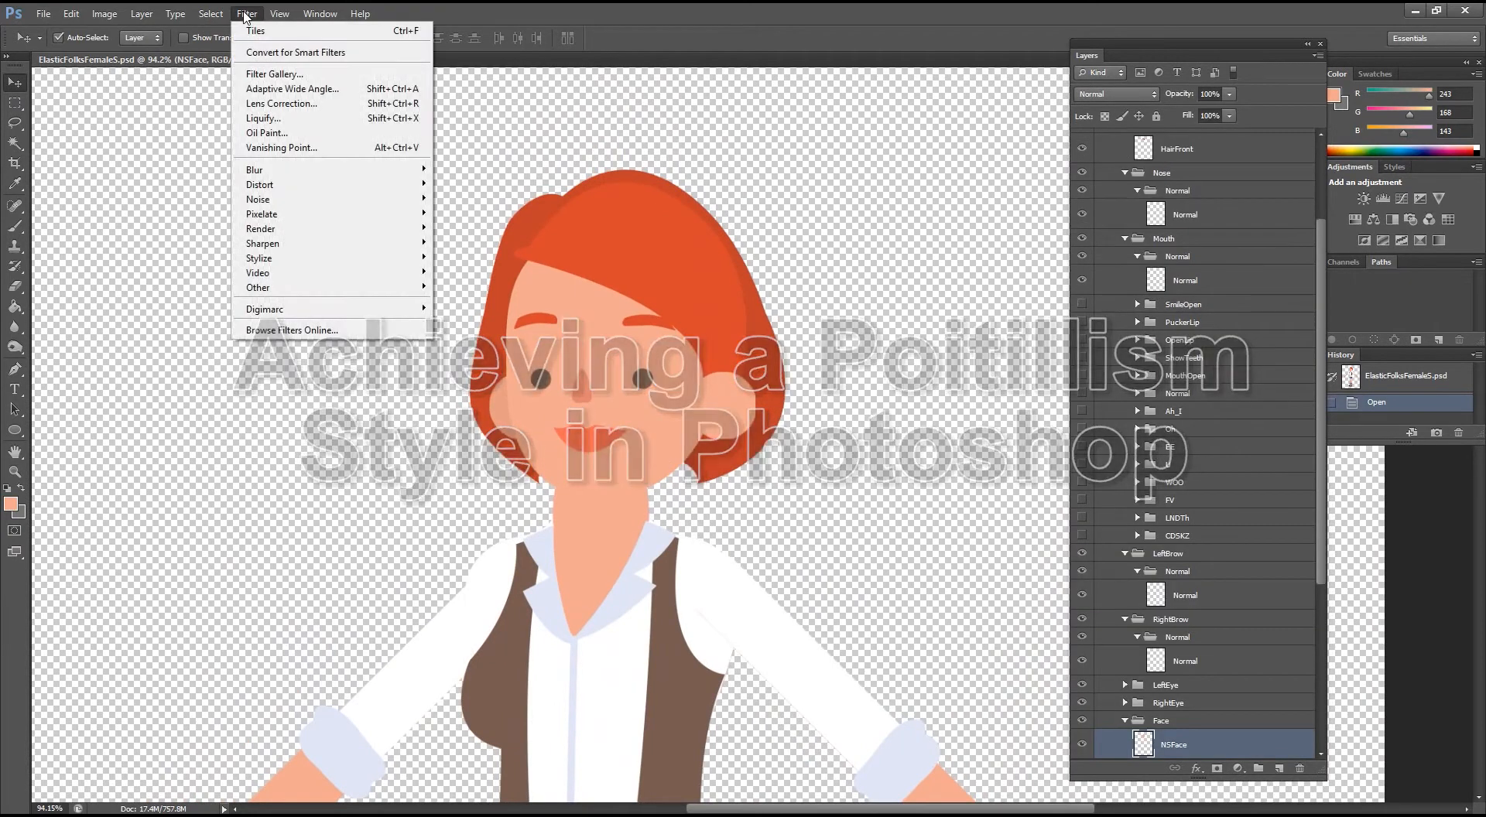
pyautogui.moveTo(259, 200)
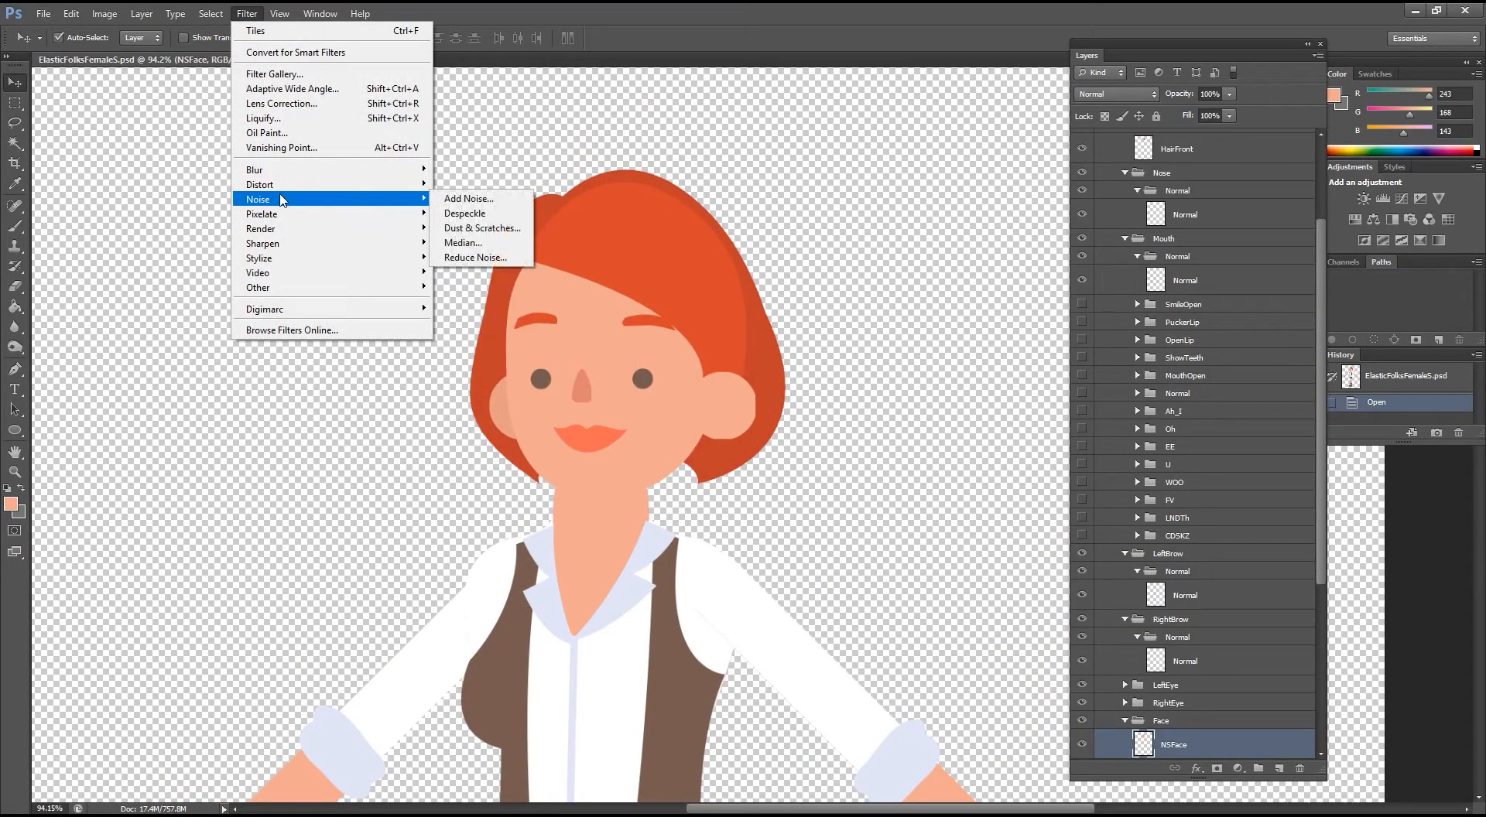
pyautogui.click(467, 200)
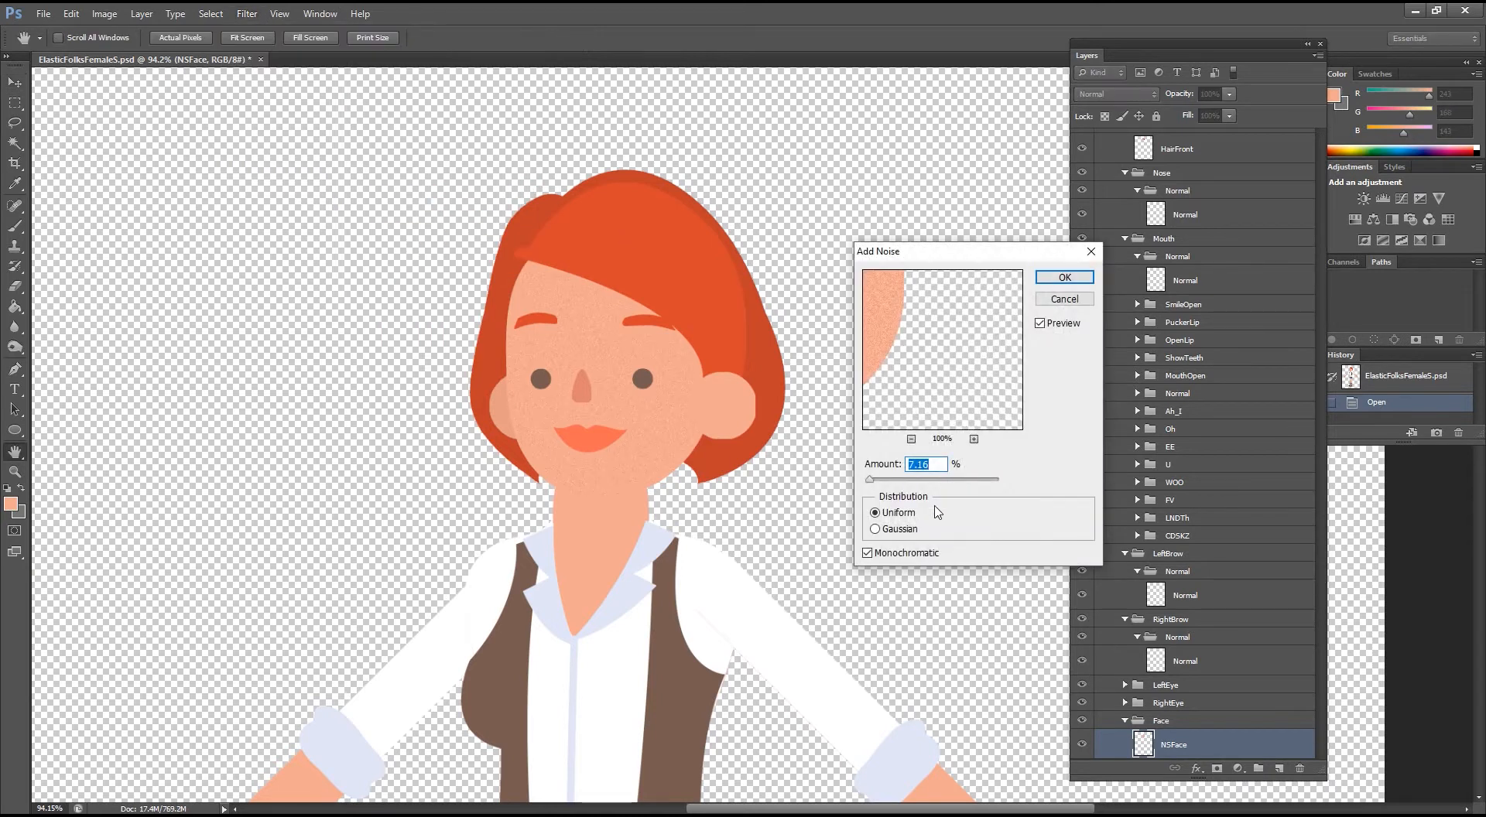
pyautogui.click(873, 530)
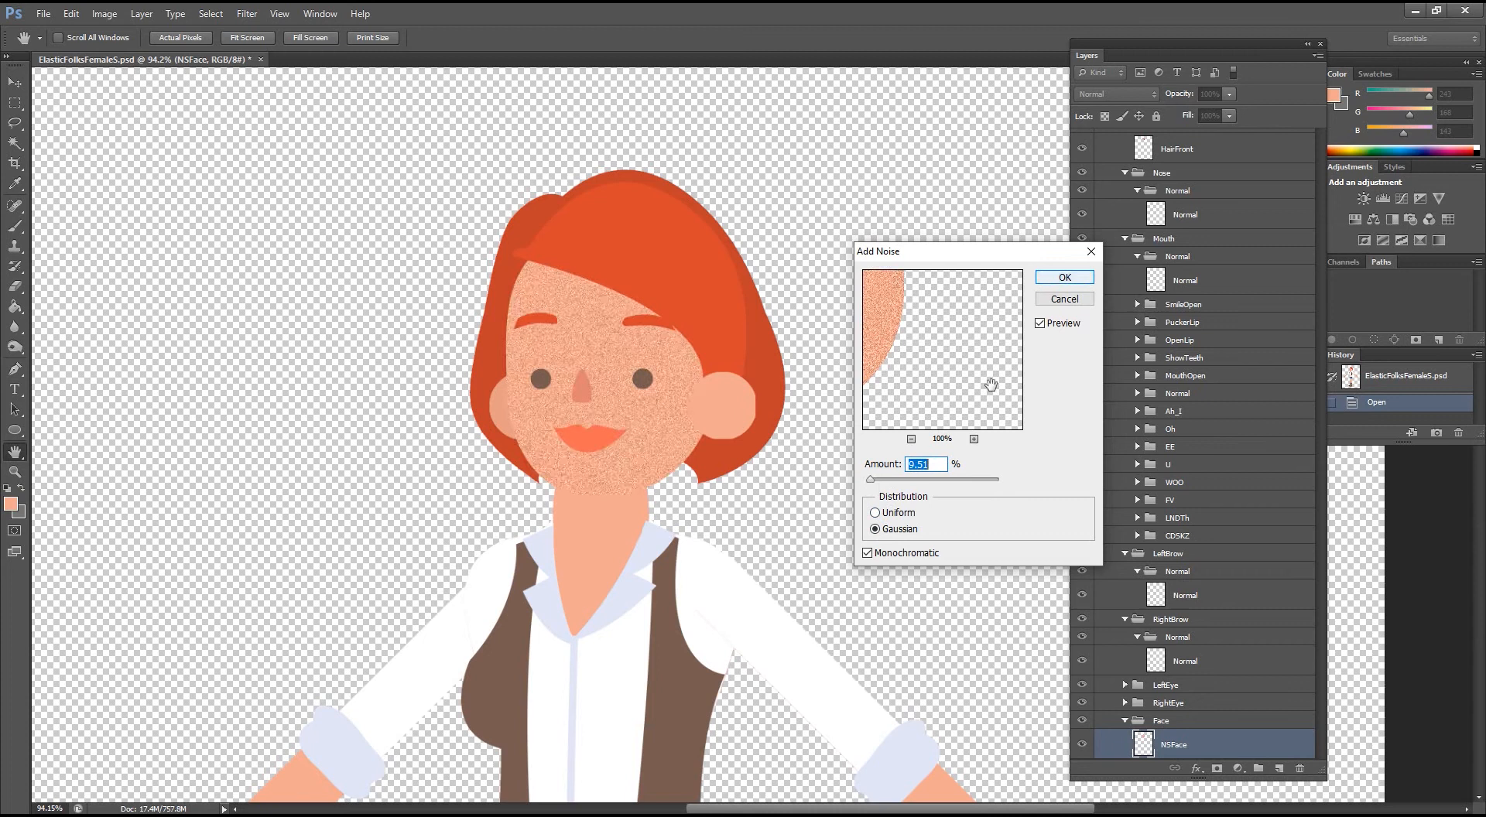
pyautogui.click(876, 512)
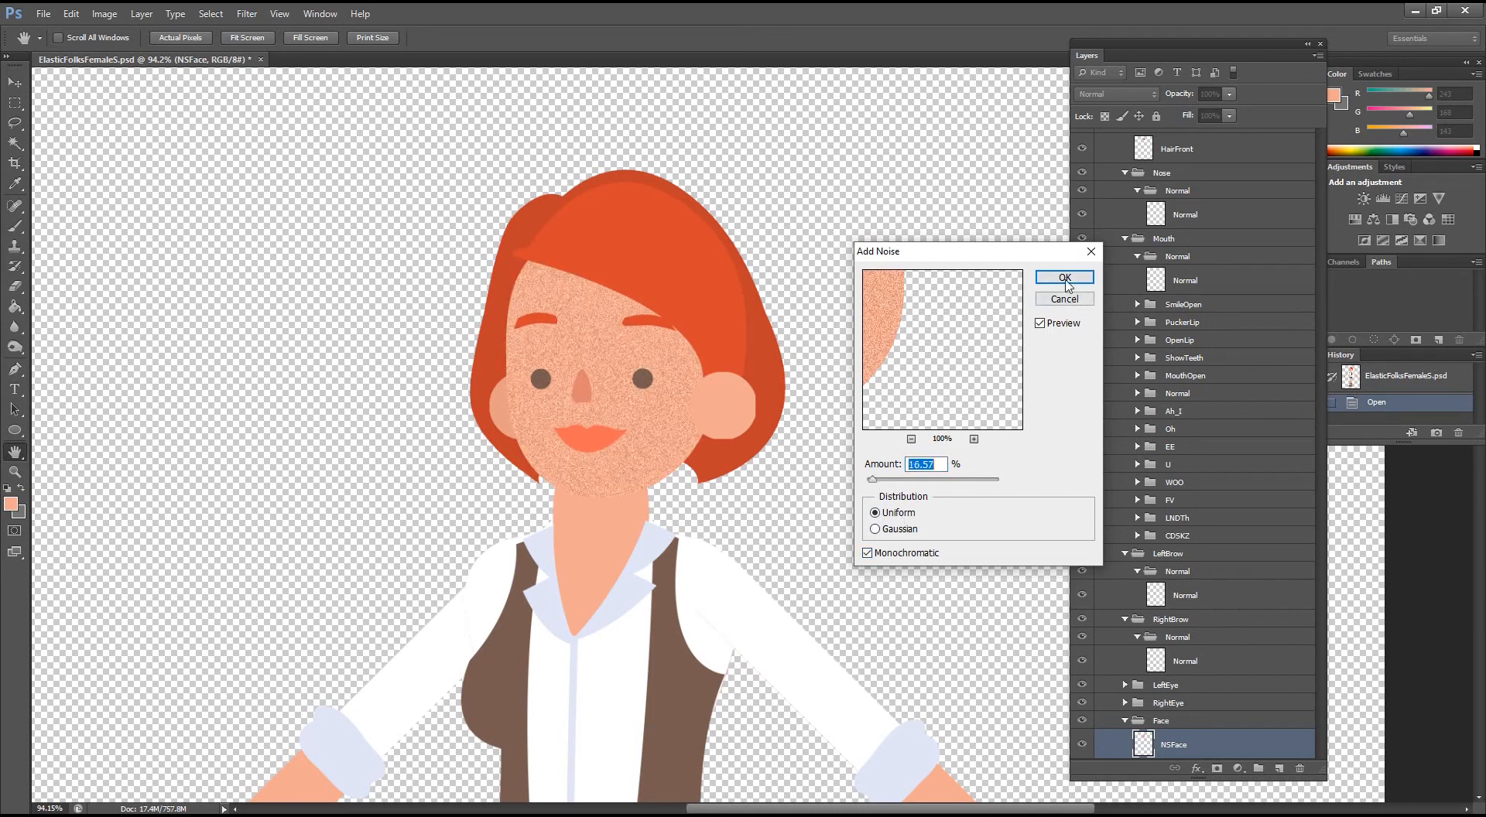
pyautogui.click(1063, 277)
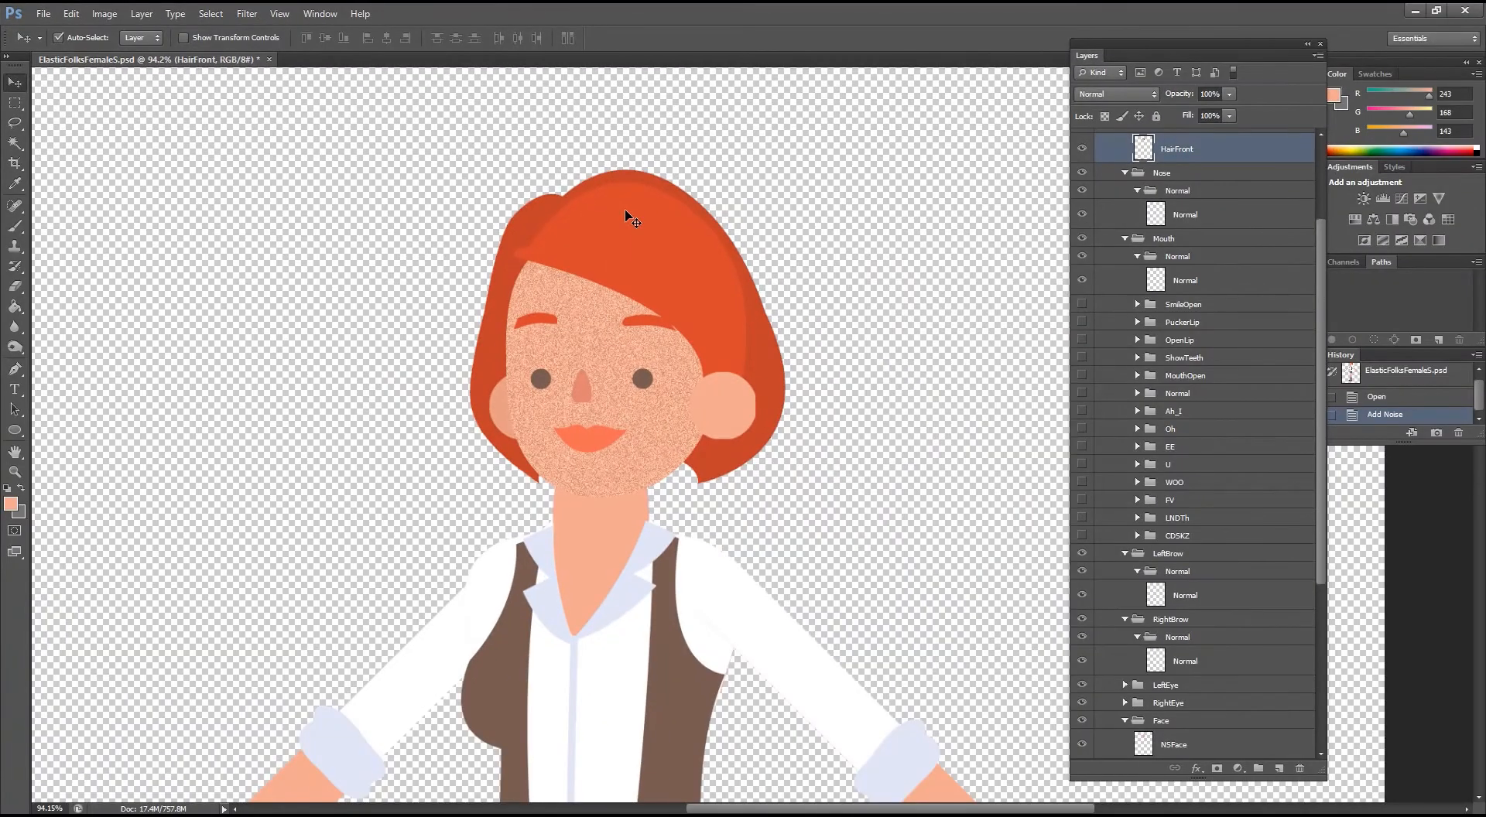
# Step: Repeat the noise filter (Ctrl+F) on the front hair, then select the ear layer
pyautogui.press('ctrl+f')
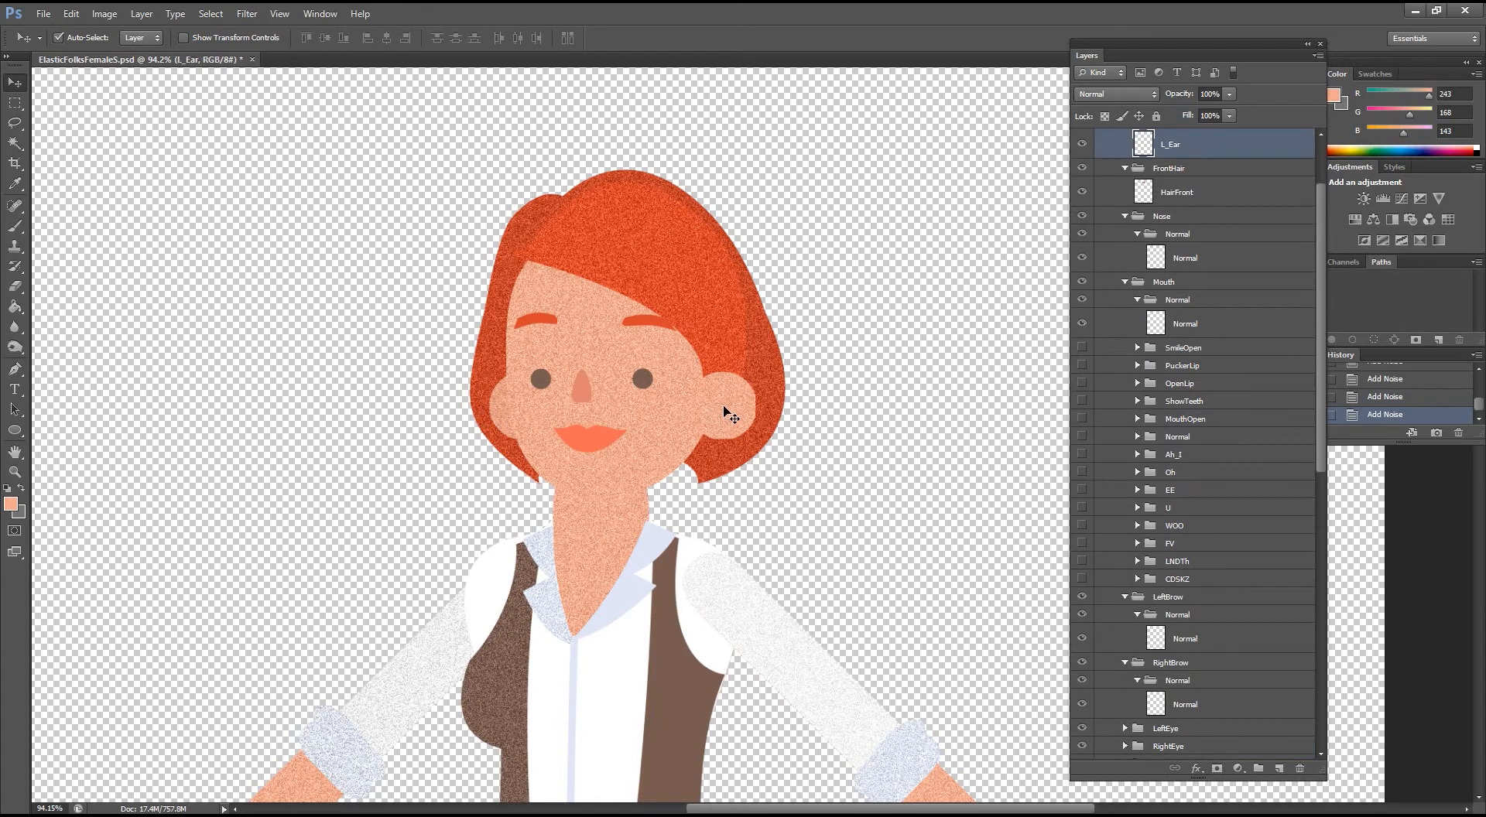
pyautogui.click(1175, 192)
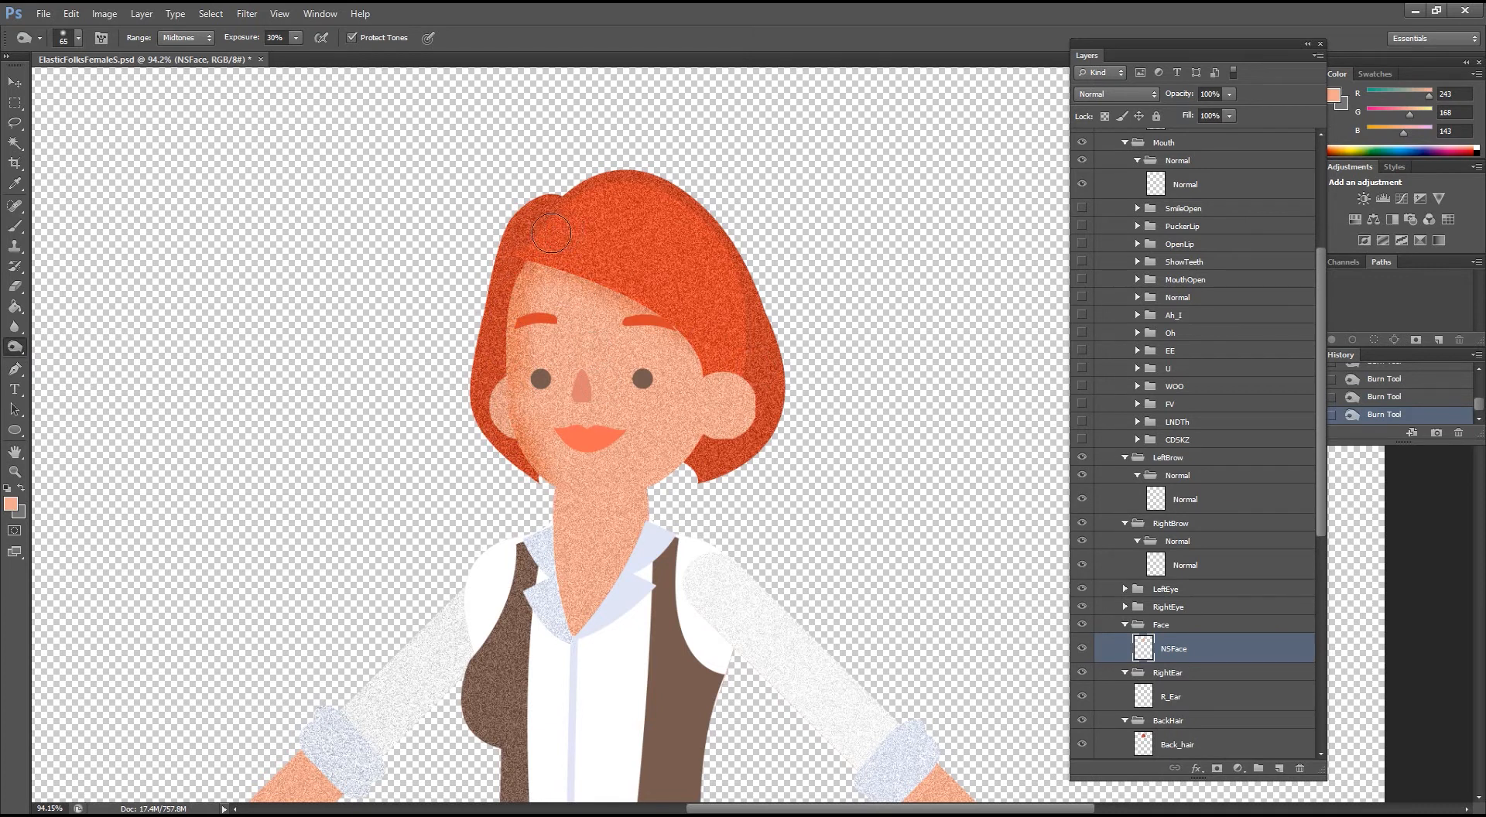
# Step: Burn midtone shadows into the back hair behind the ear with a 65 px brush
pyautogui.click(1176, 744)
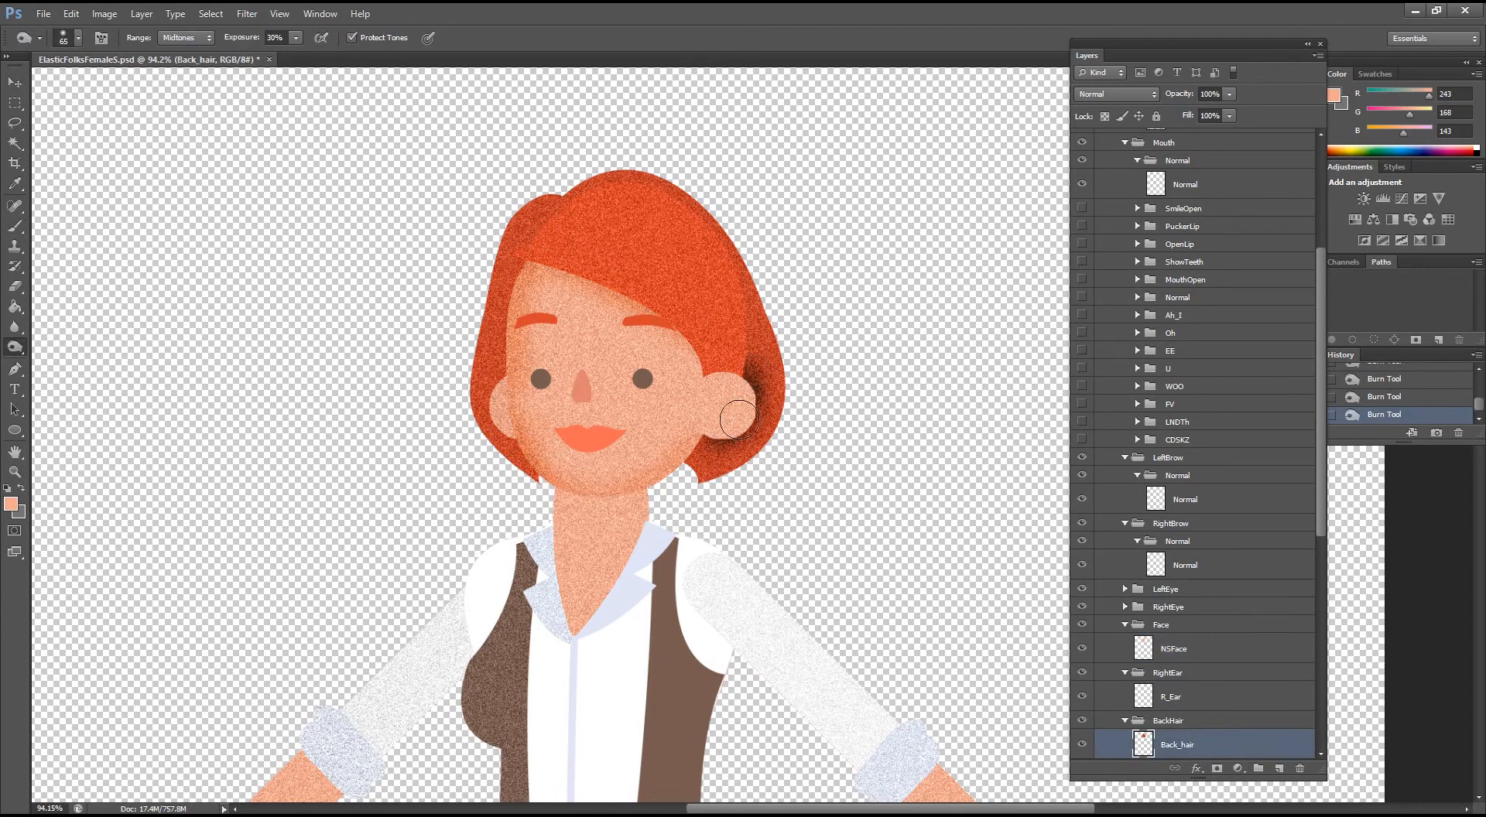
pyautogui.click(1174, 649)
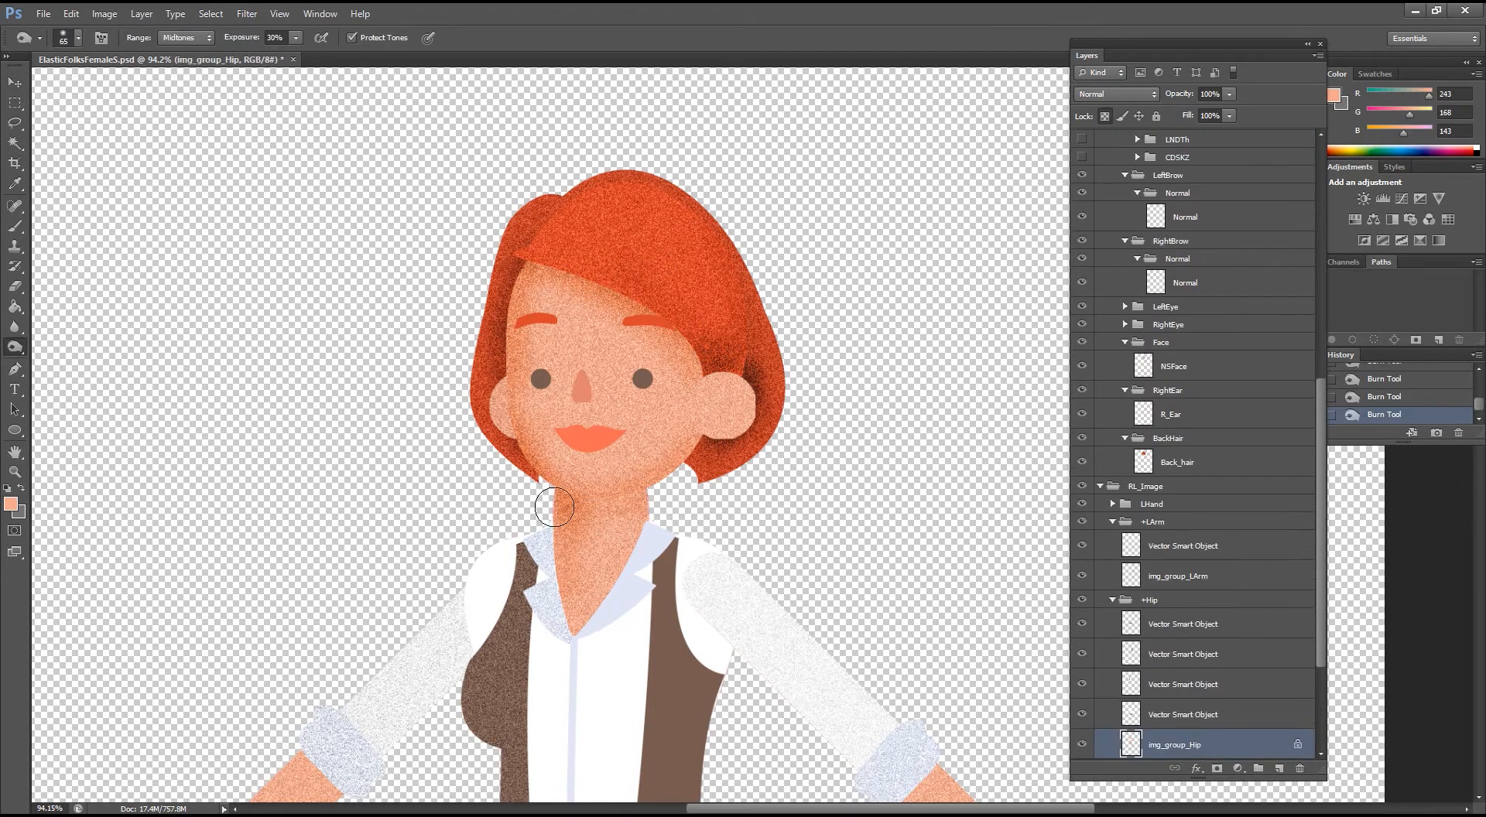
pyautogui.rightClick(554, 507)
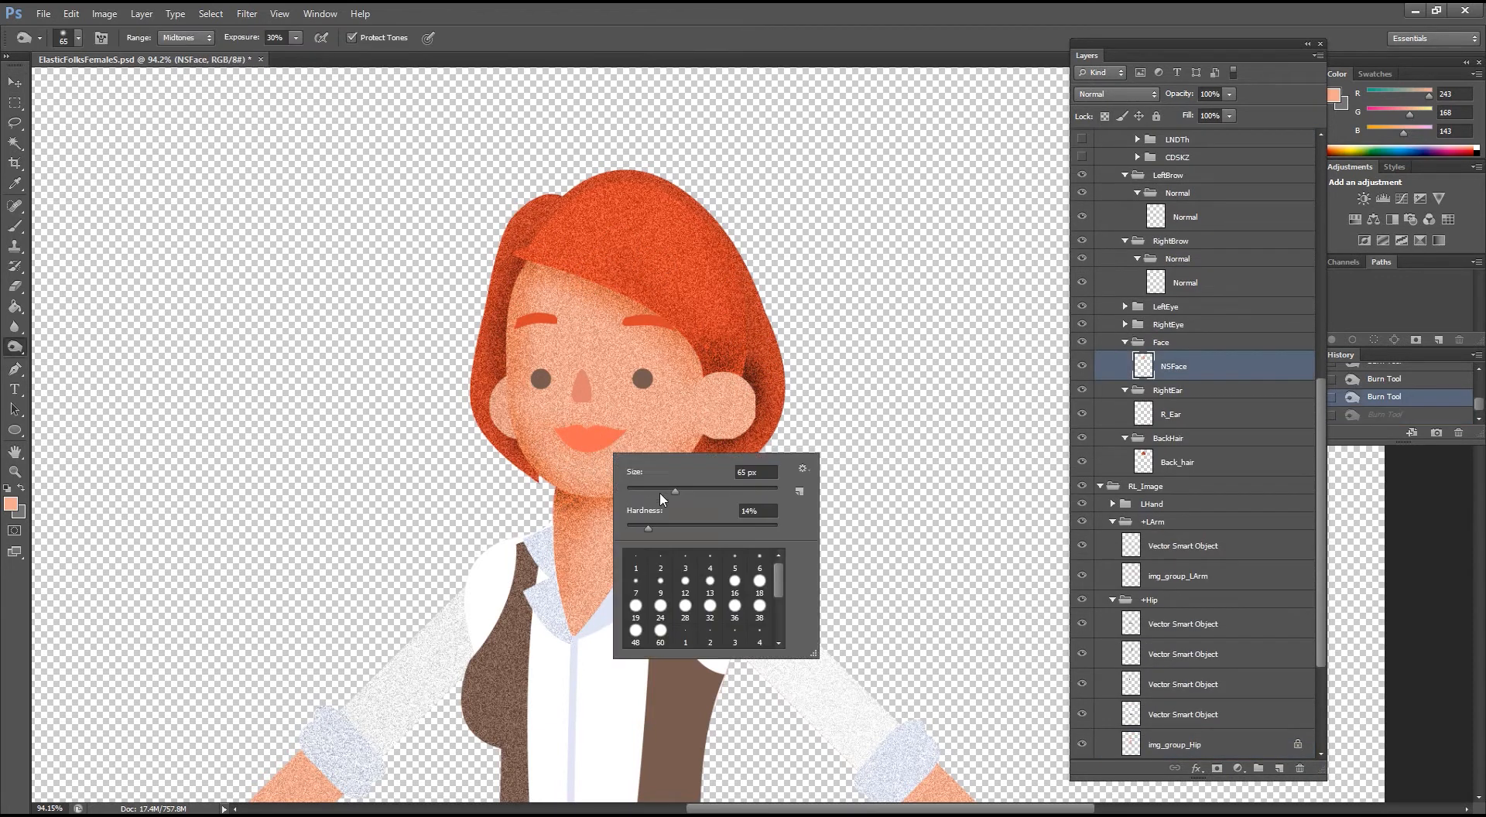
pyautogui.click(1172, 413)
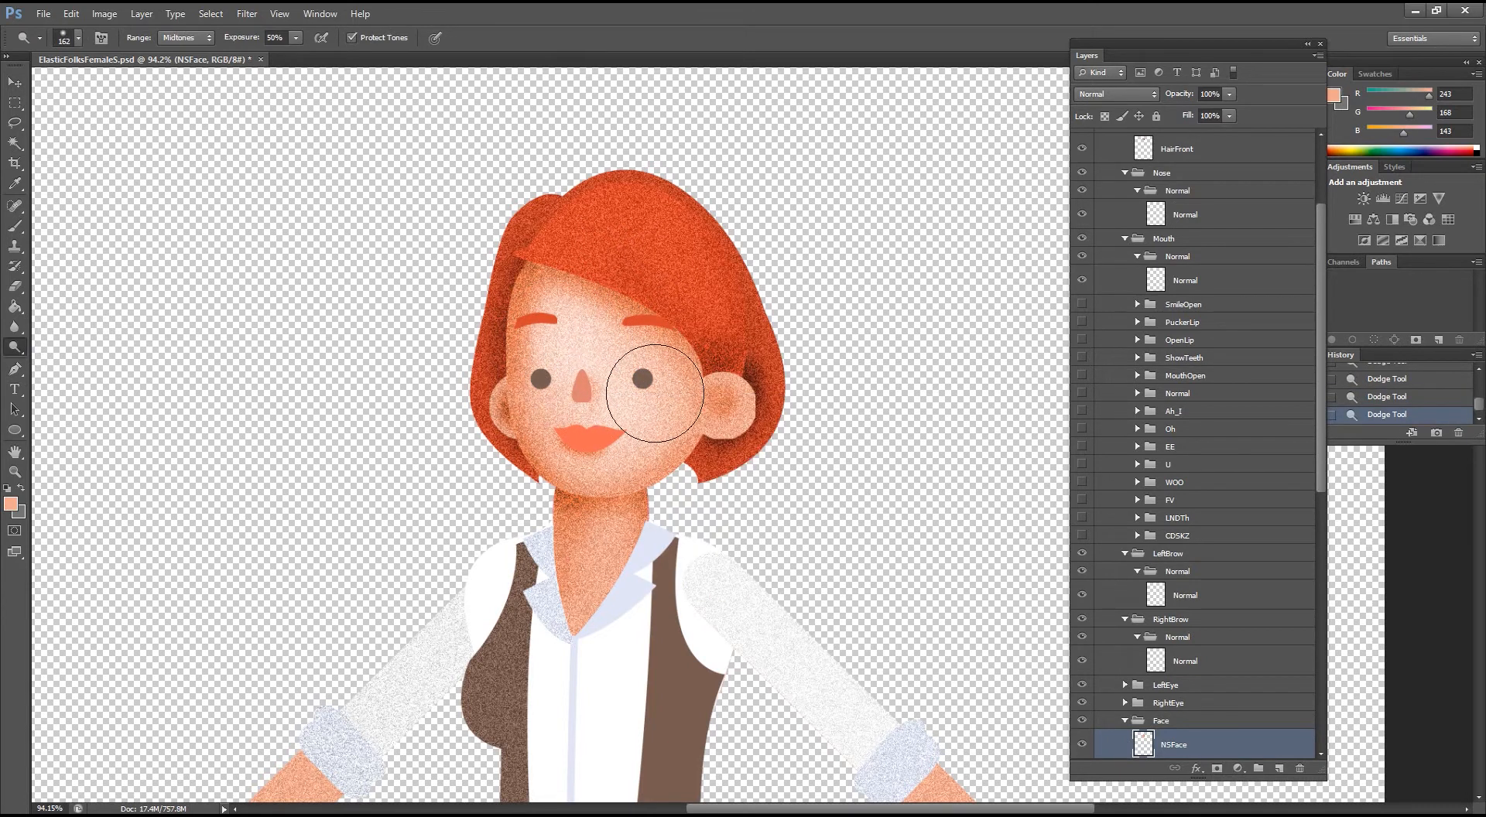
# Step: Dodge a highlight onto the cheek area of the NSFace layer at 50% exposure
pyautogui.click(1175, 149)
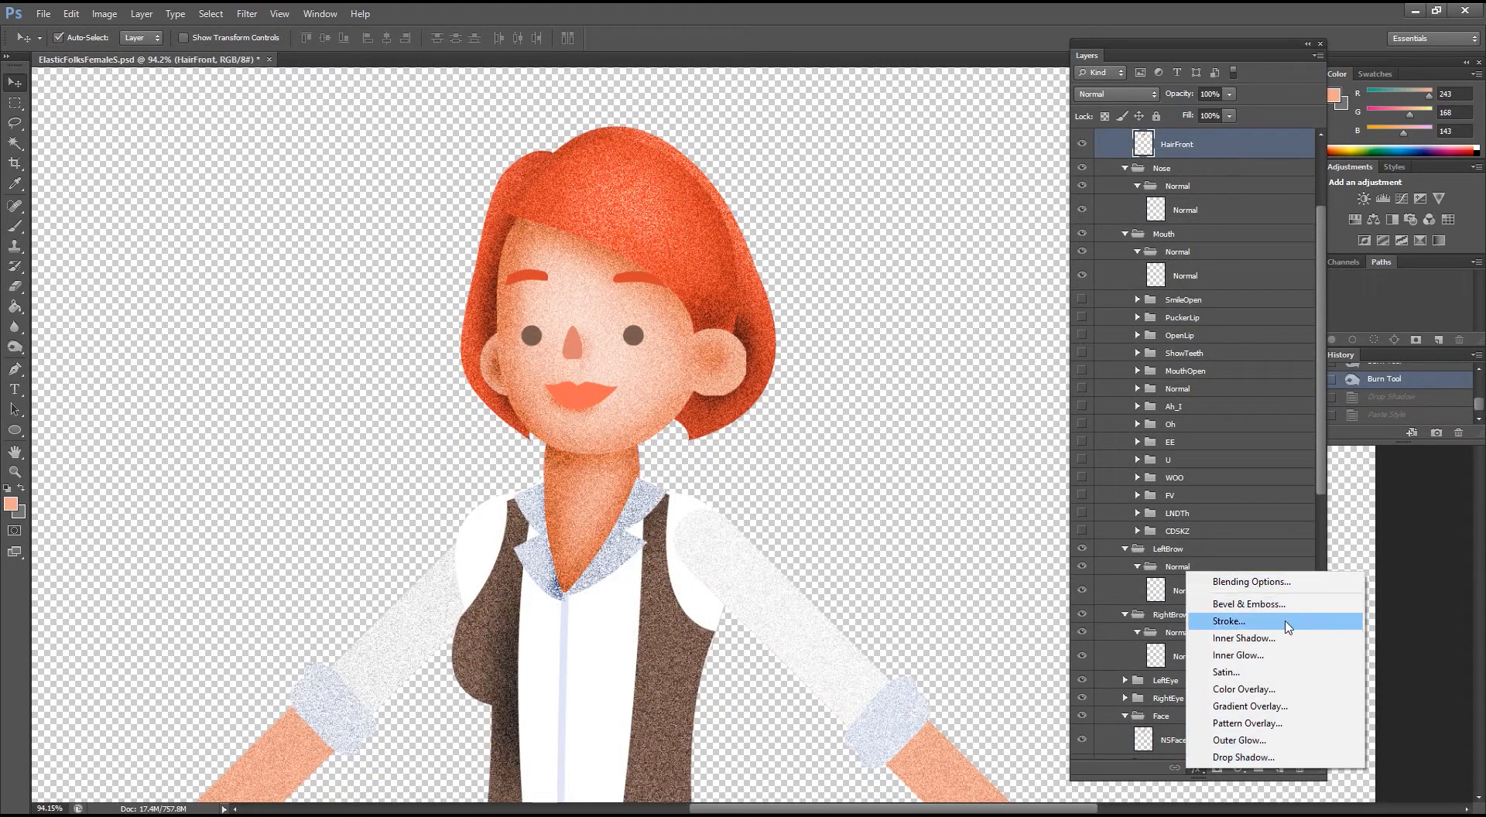
# Step: Add a Pattern Overlay to HairFront, trying blend modes and settling on Overlay at lowered opacity
pyautogui.click(1229, 621)
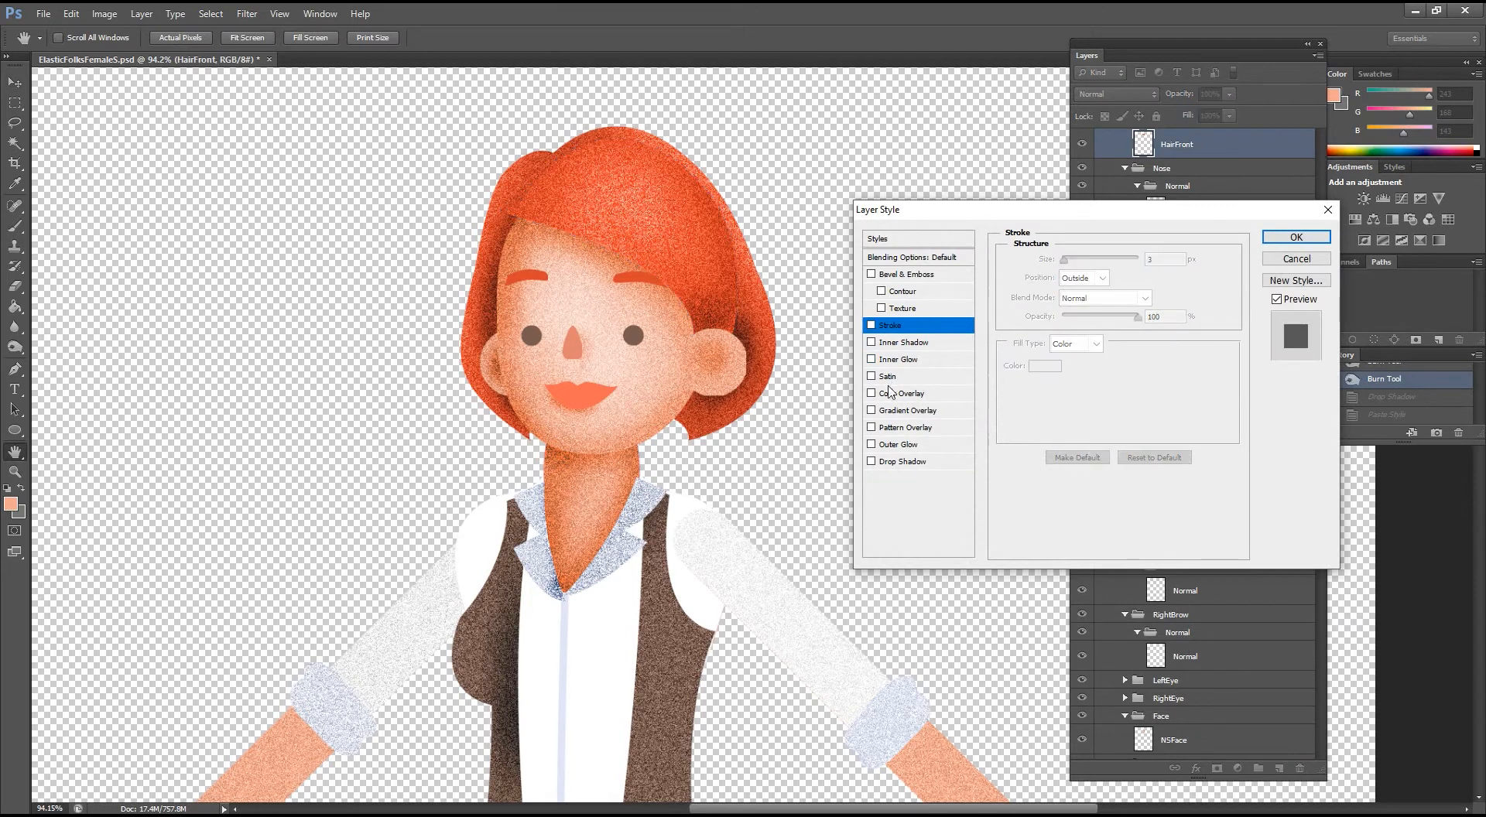
pyautogui.click(1146, 260)
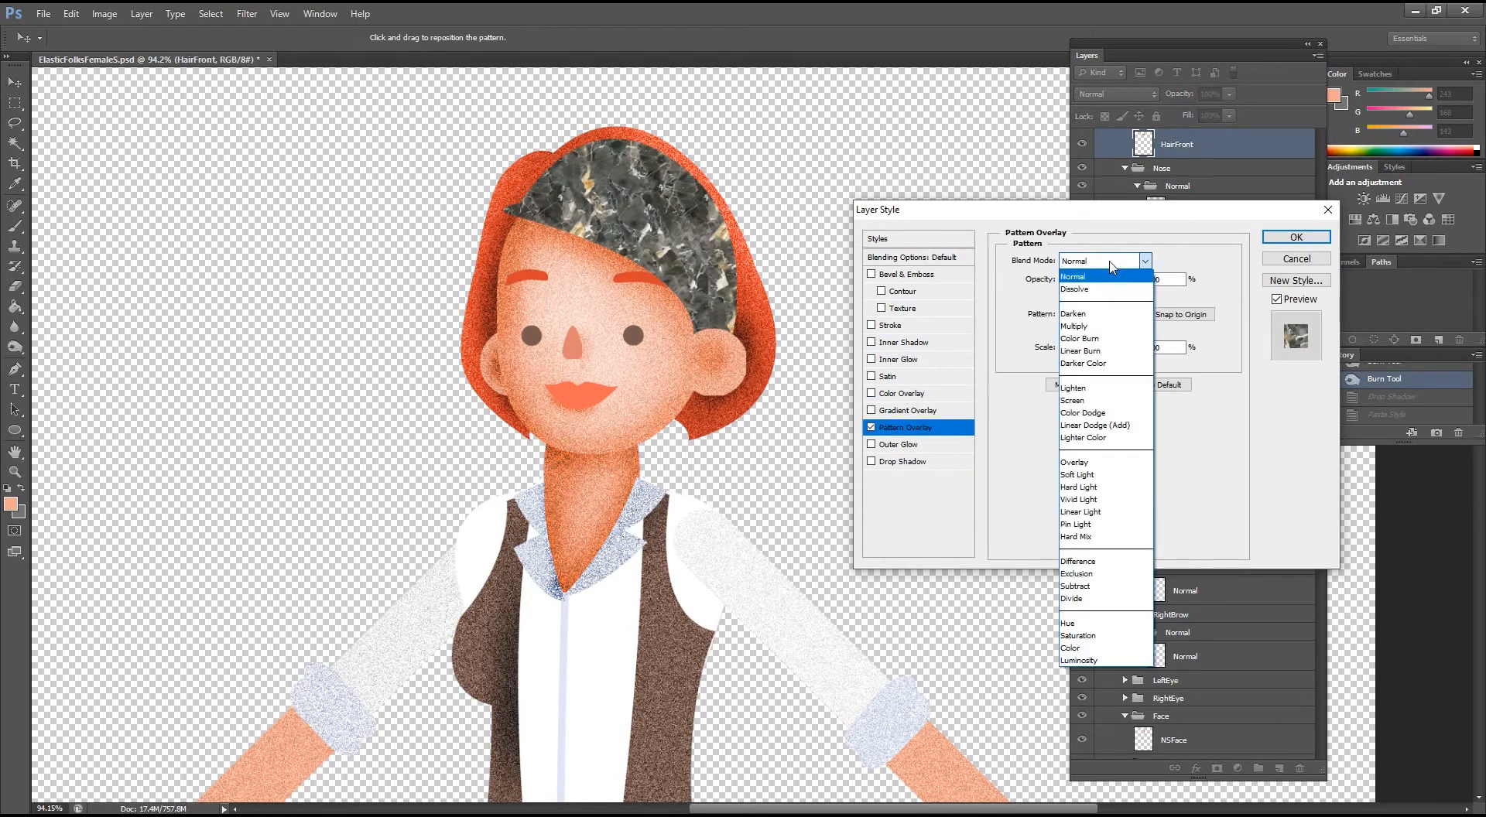
pyautogui.click(1071, 399)
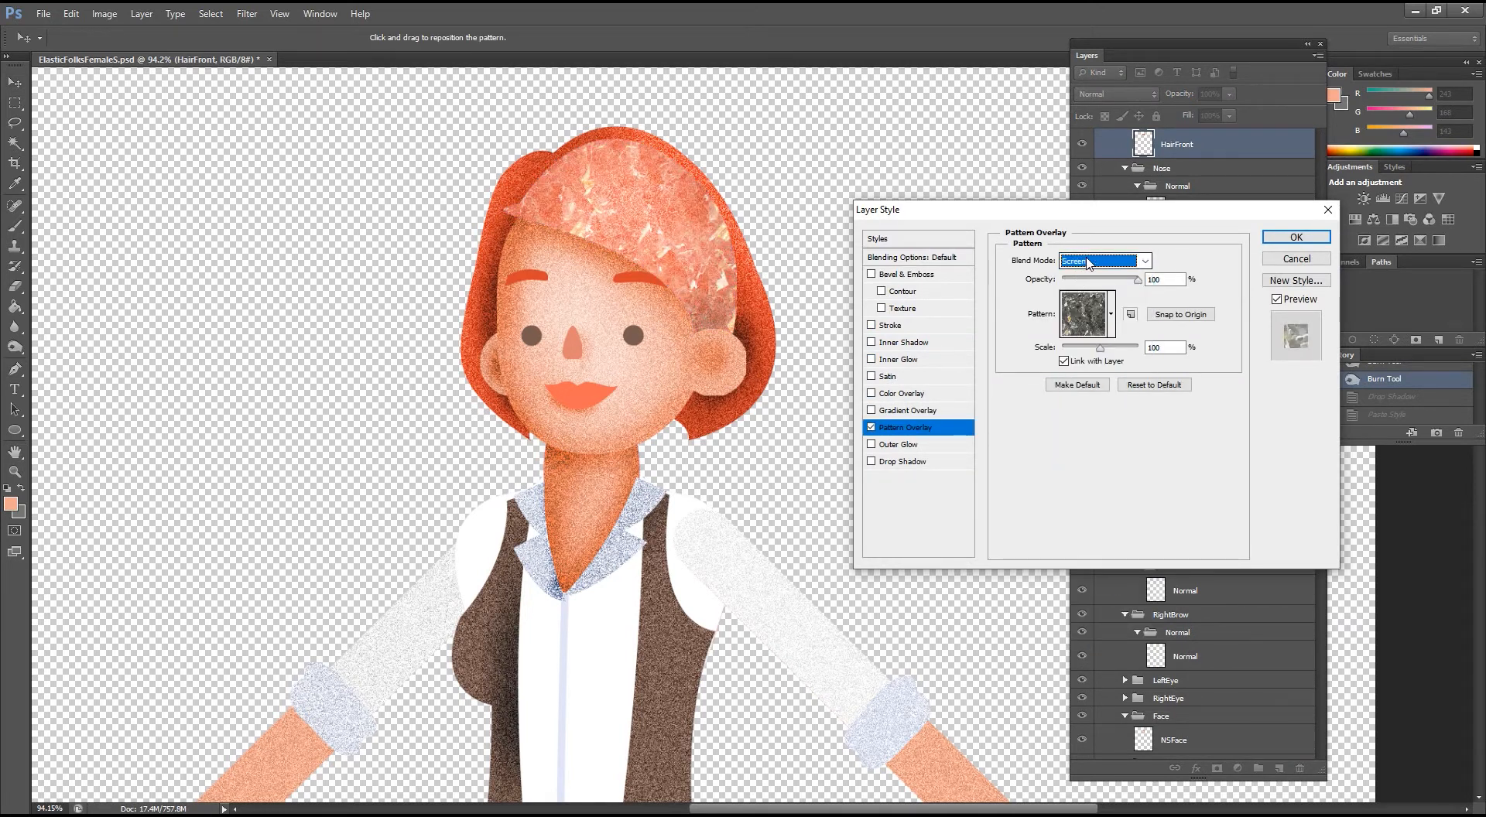
pyautogui.click(1104, 260)
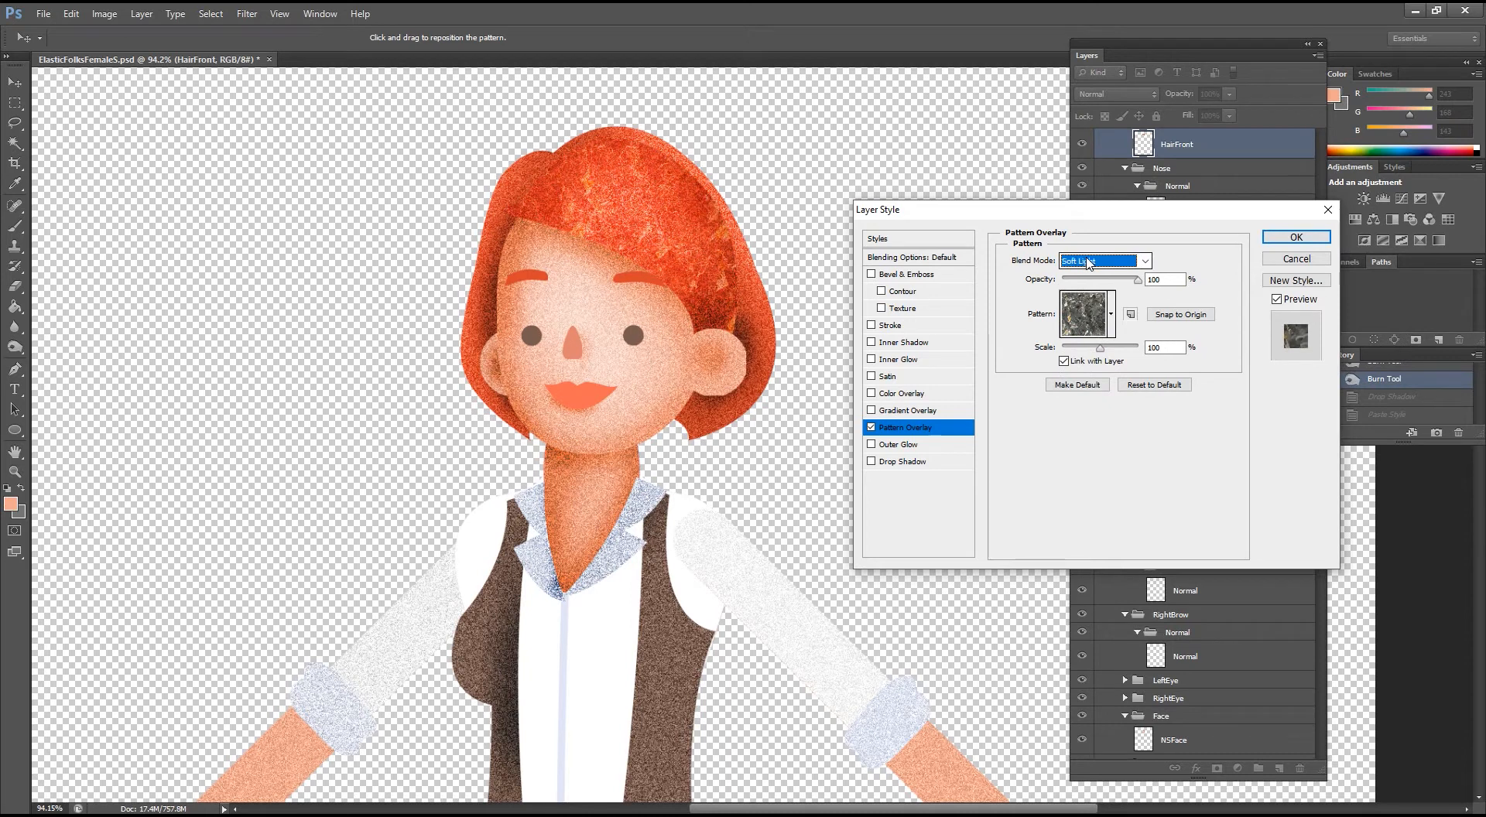
pyautogui.click(1102, 261)
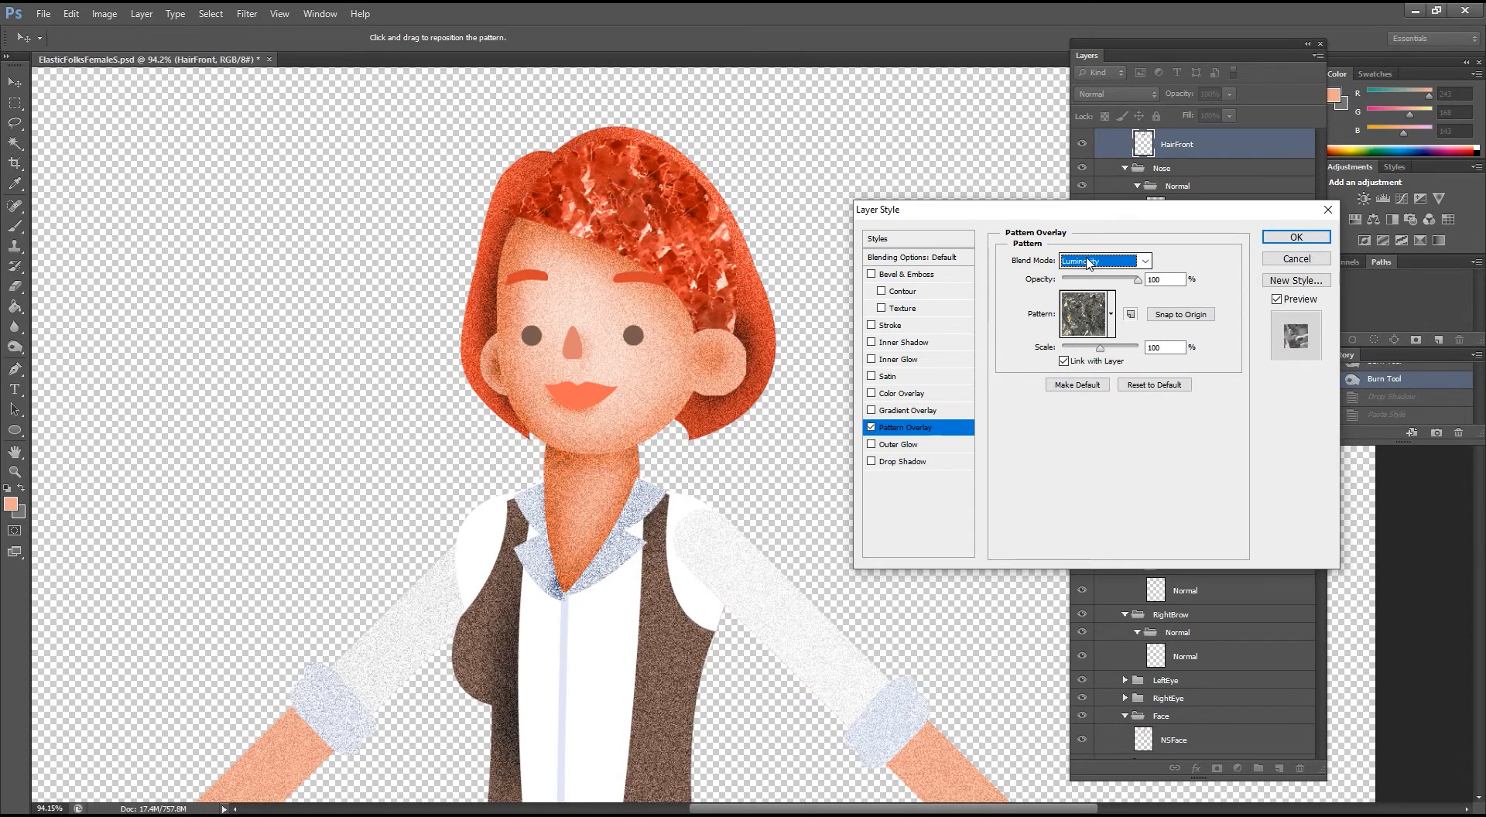
pyautogui.click(1105, 260)
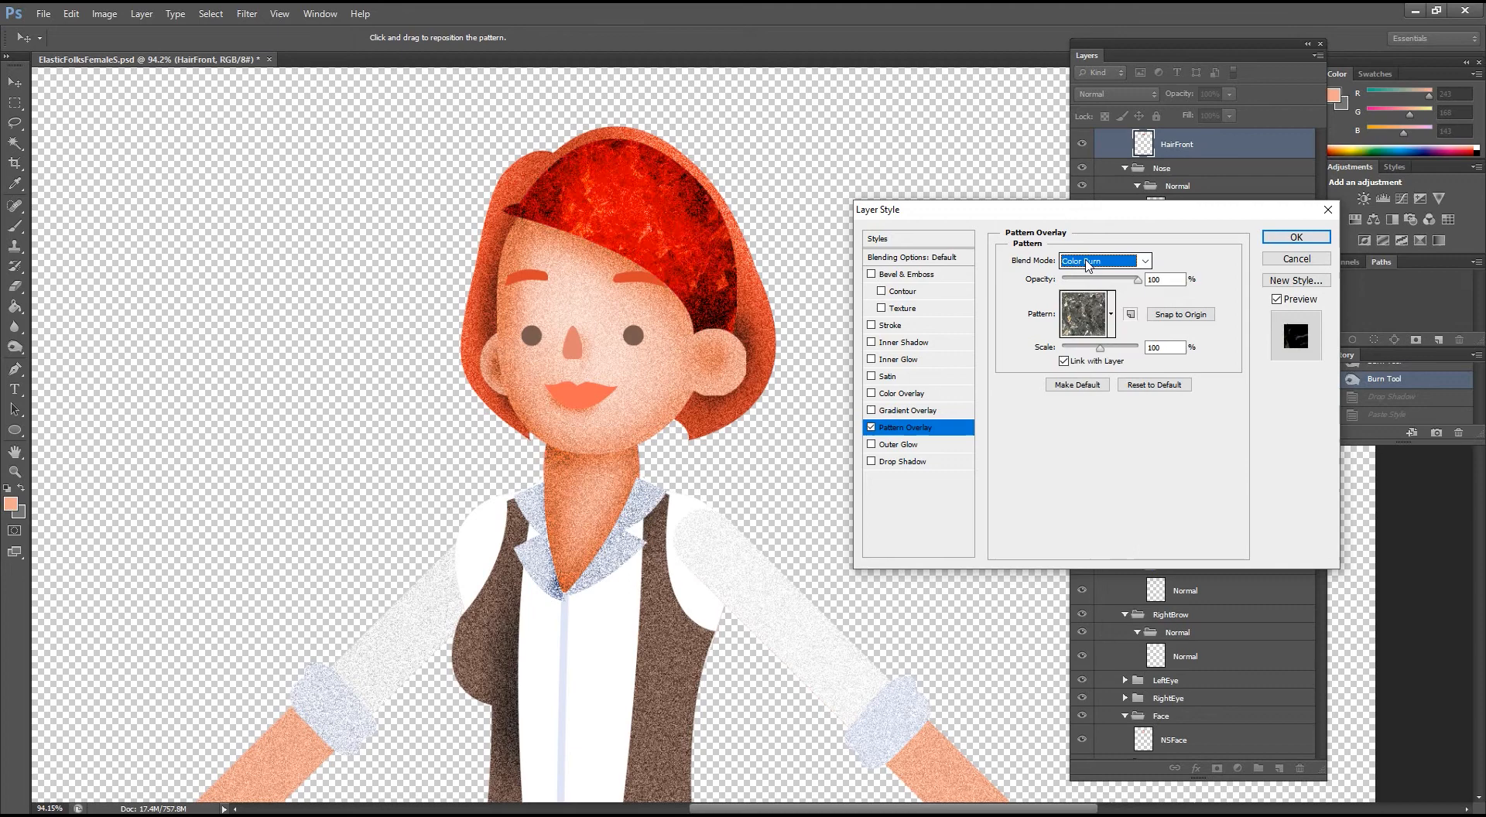
pyautogui.click(1103, 260)
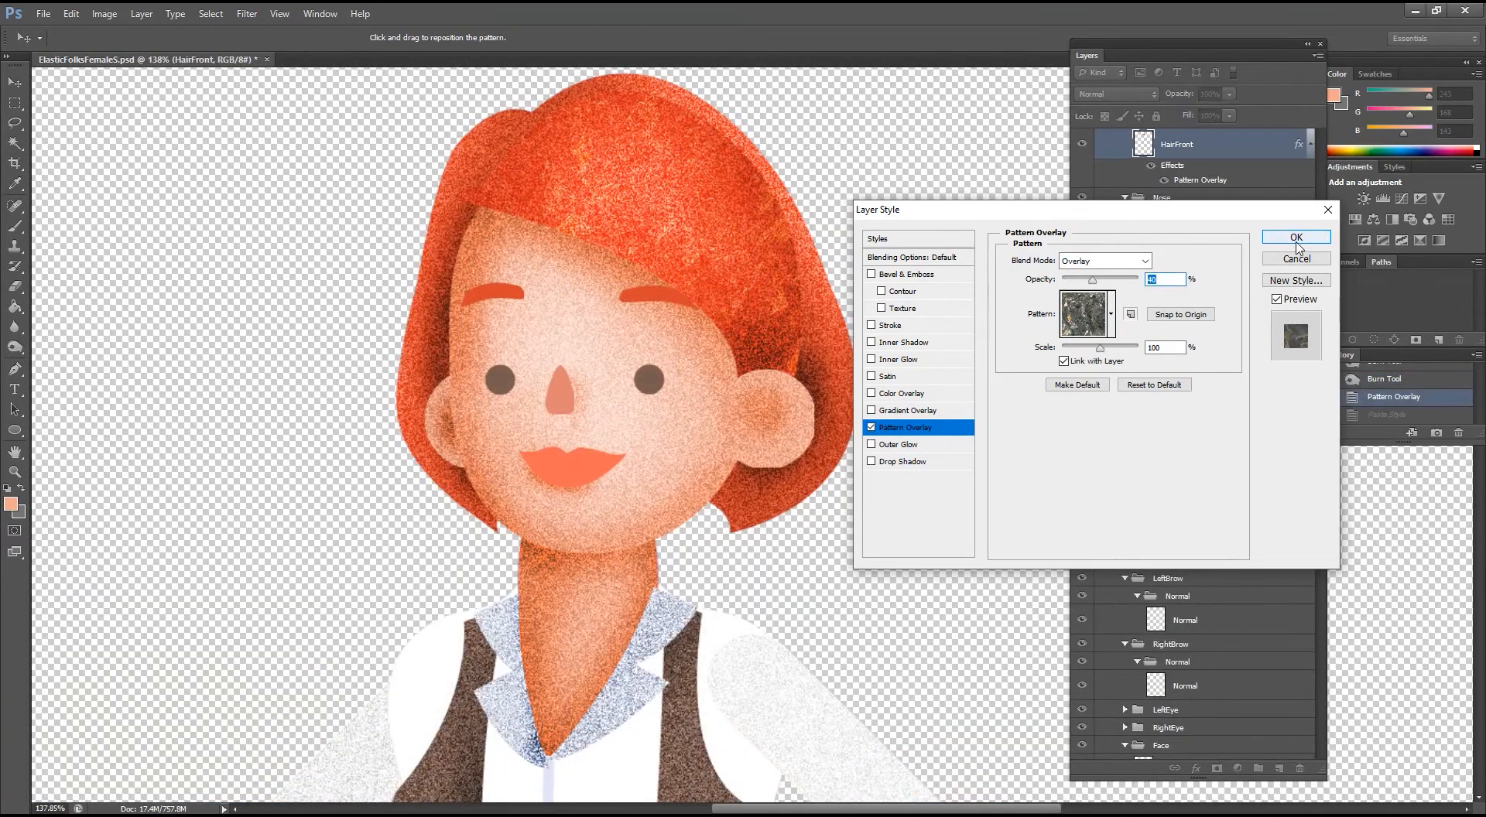
pyautogui.click(1295, 237)
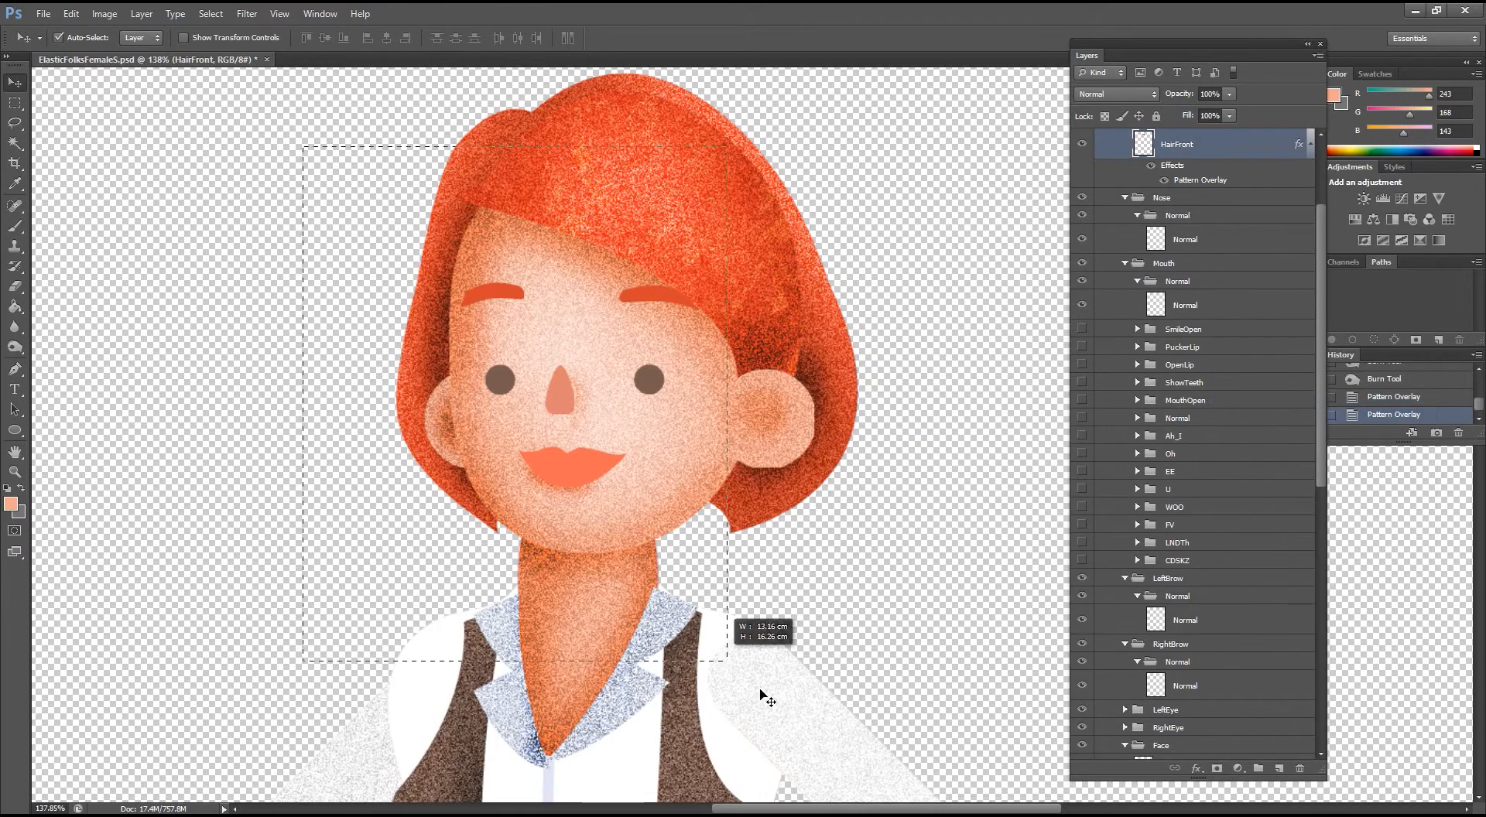
# Step: Paste HairFront's layer style onto the face, shirt, vest and arm layers
pyautogui.rightClick(1185, 239)
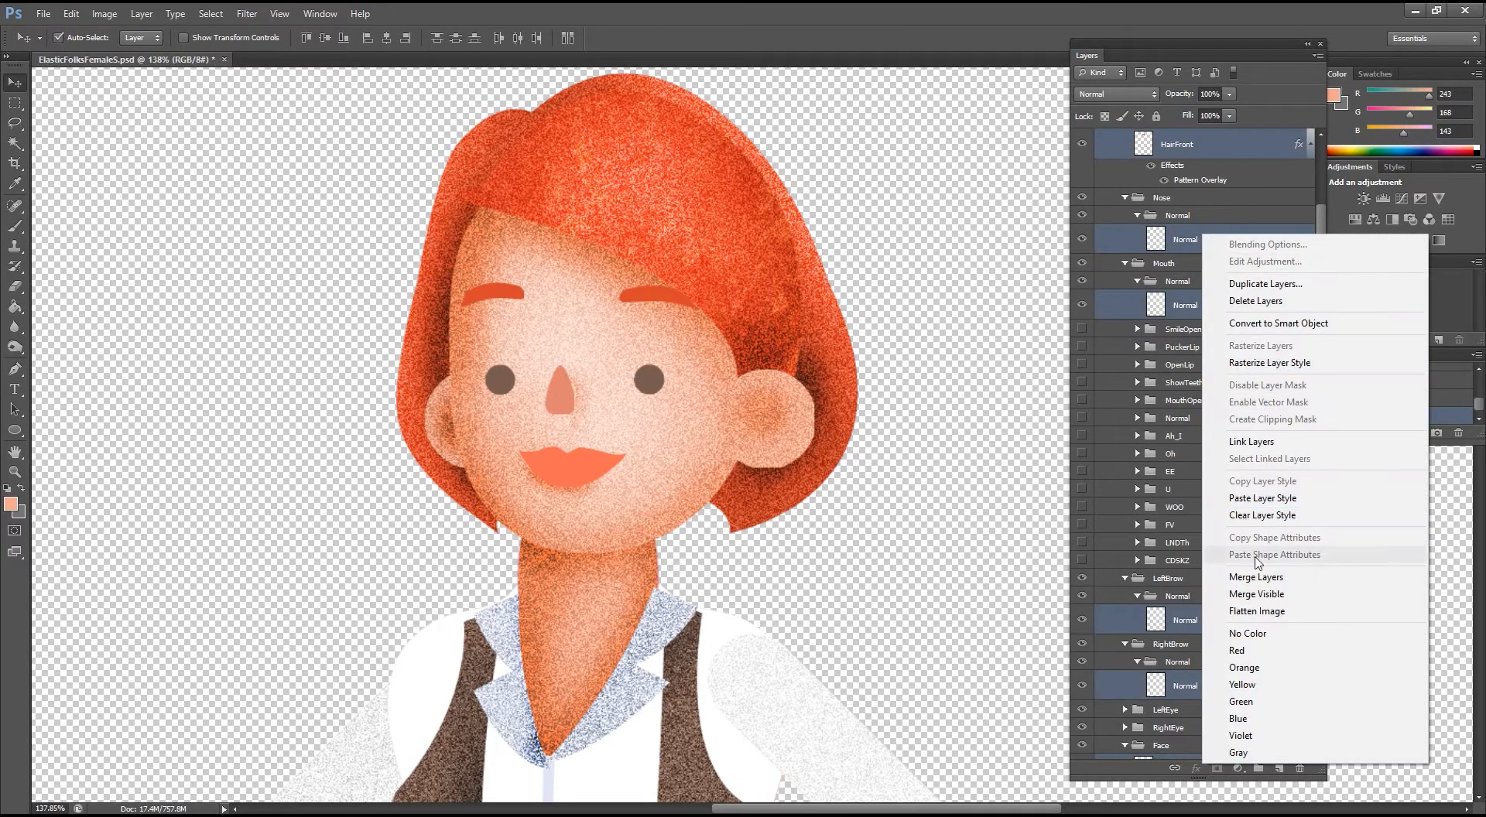
pyautogui.click(1263, 498)
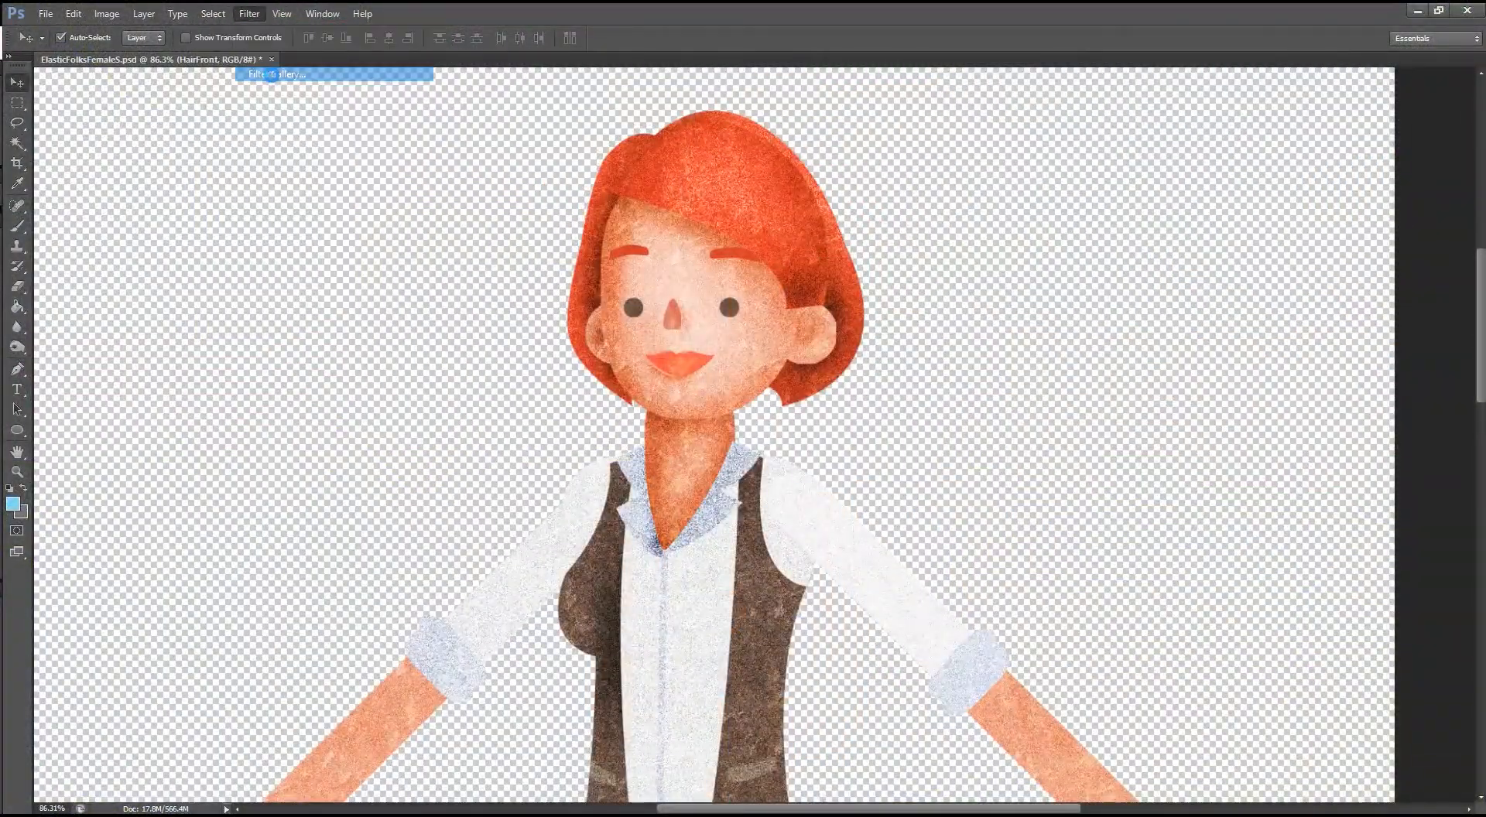
pyautogui.click(276, 75)
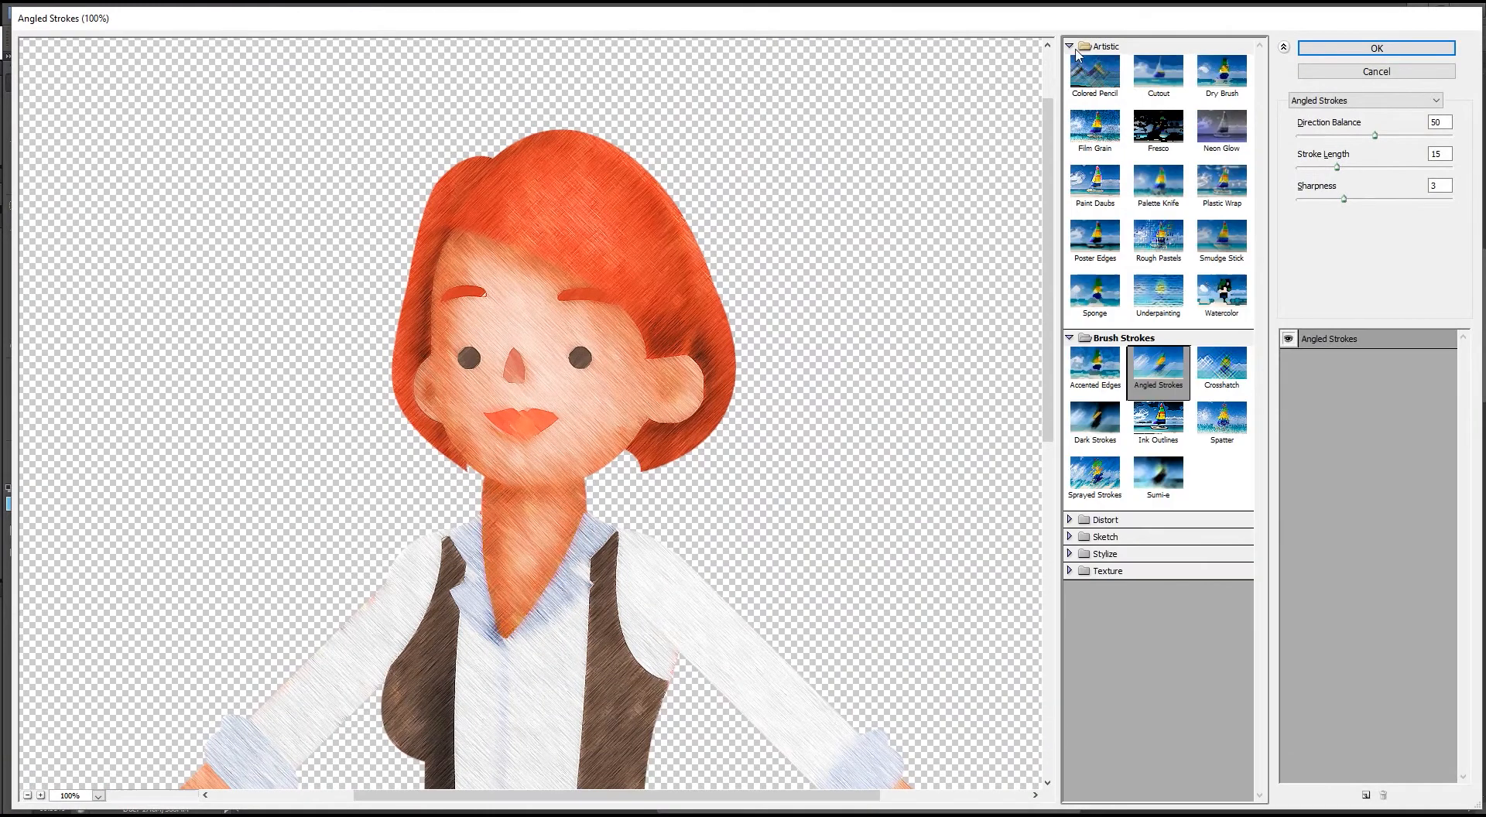
pyautogui.click(1221, 74)
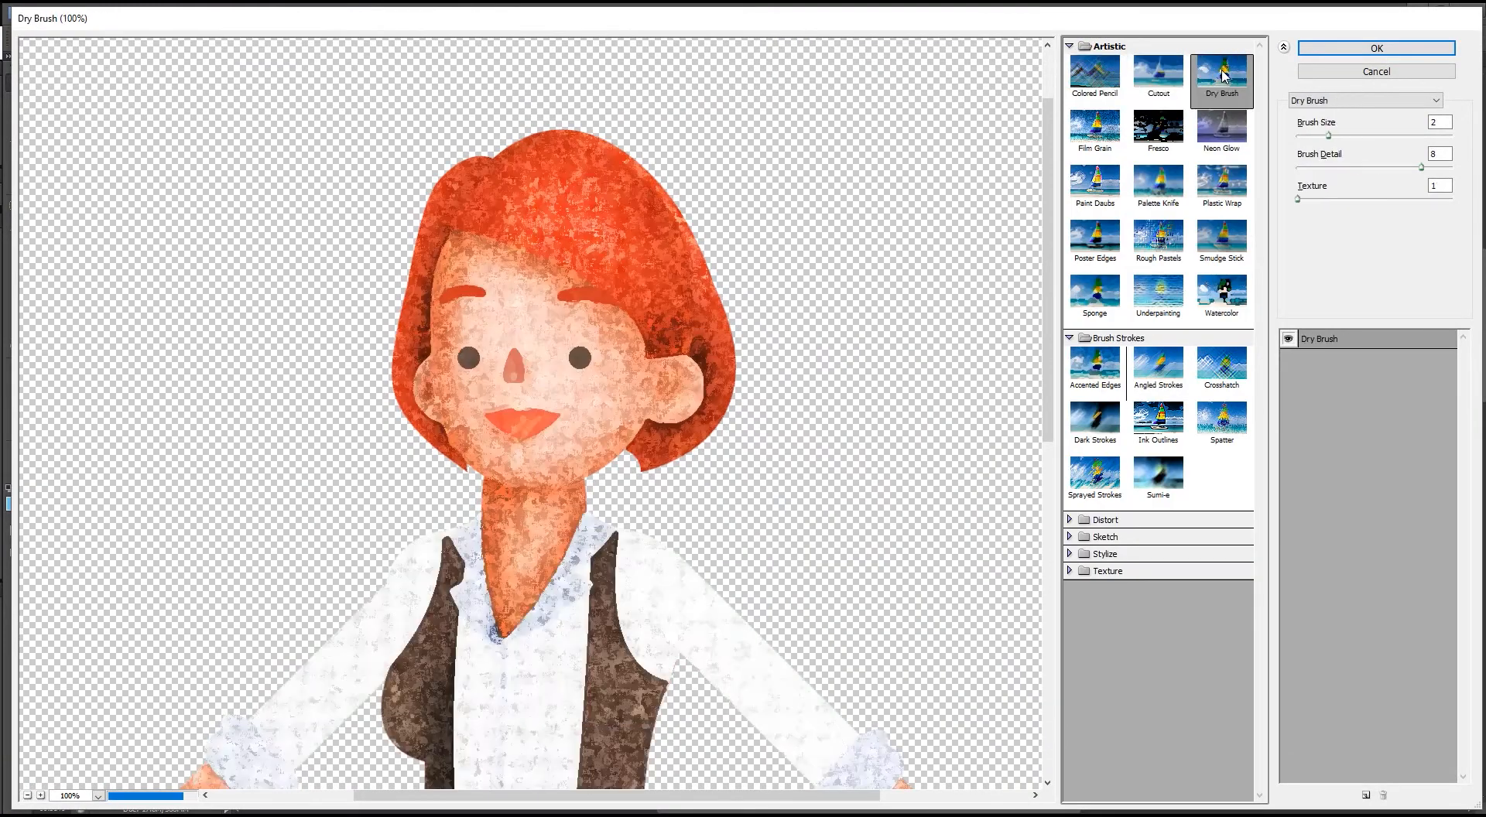
pyautogui.click(1094, 183)
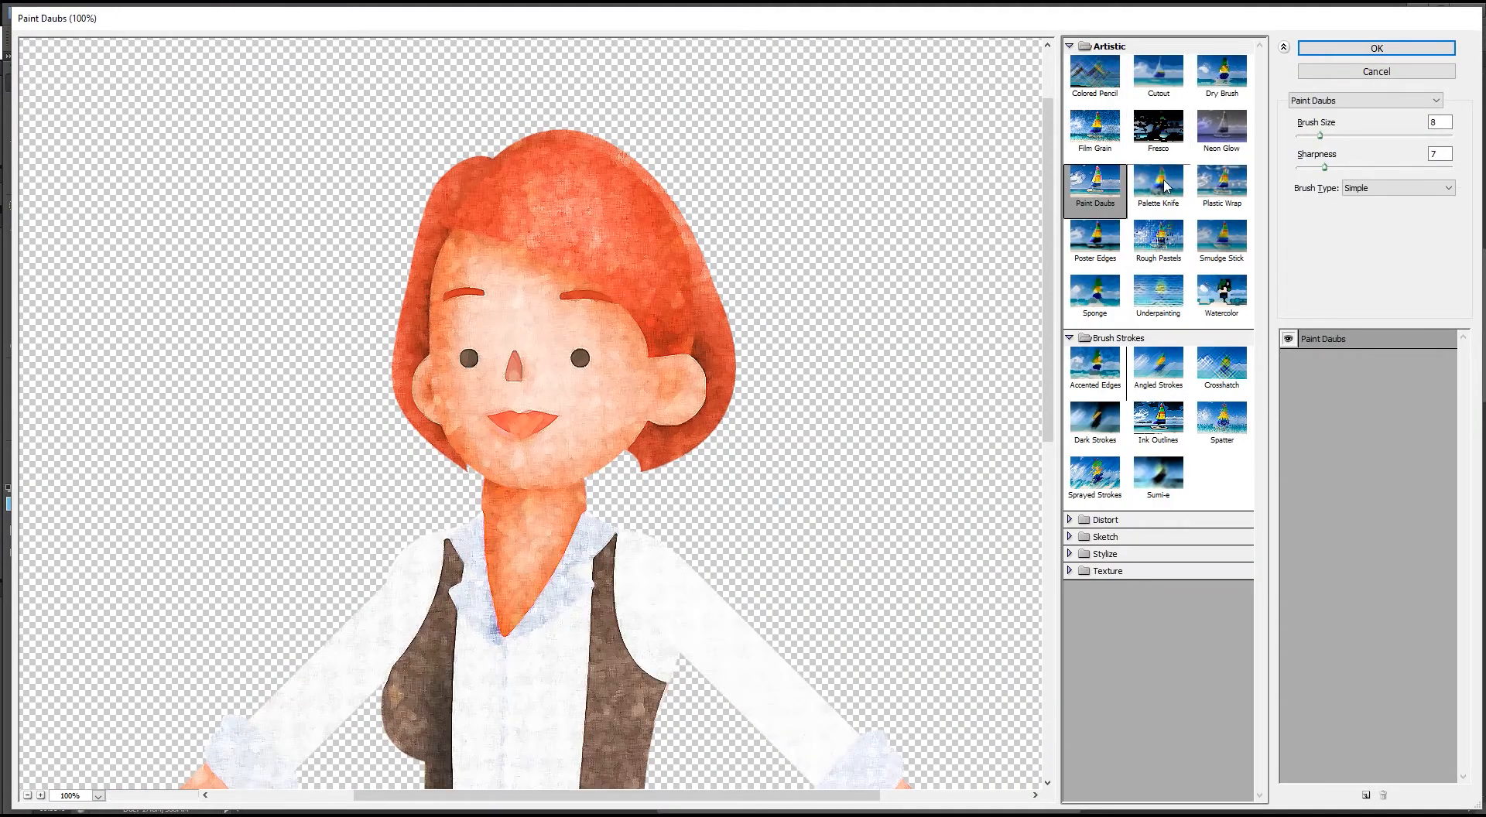
pyautogui.click(1095, 237)
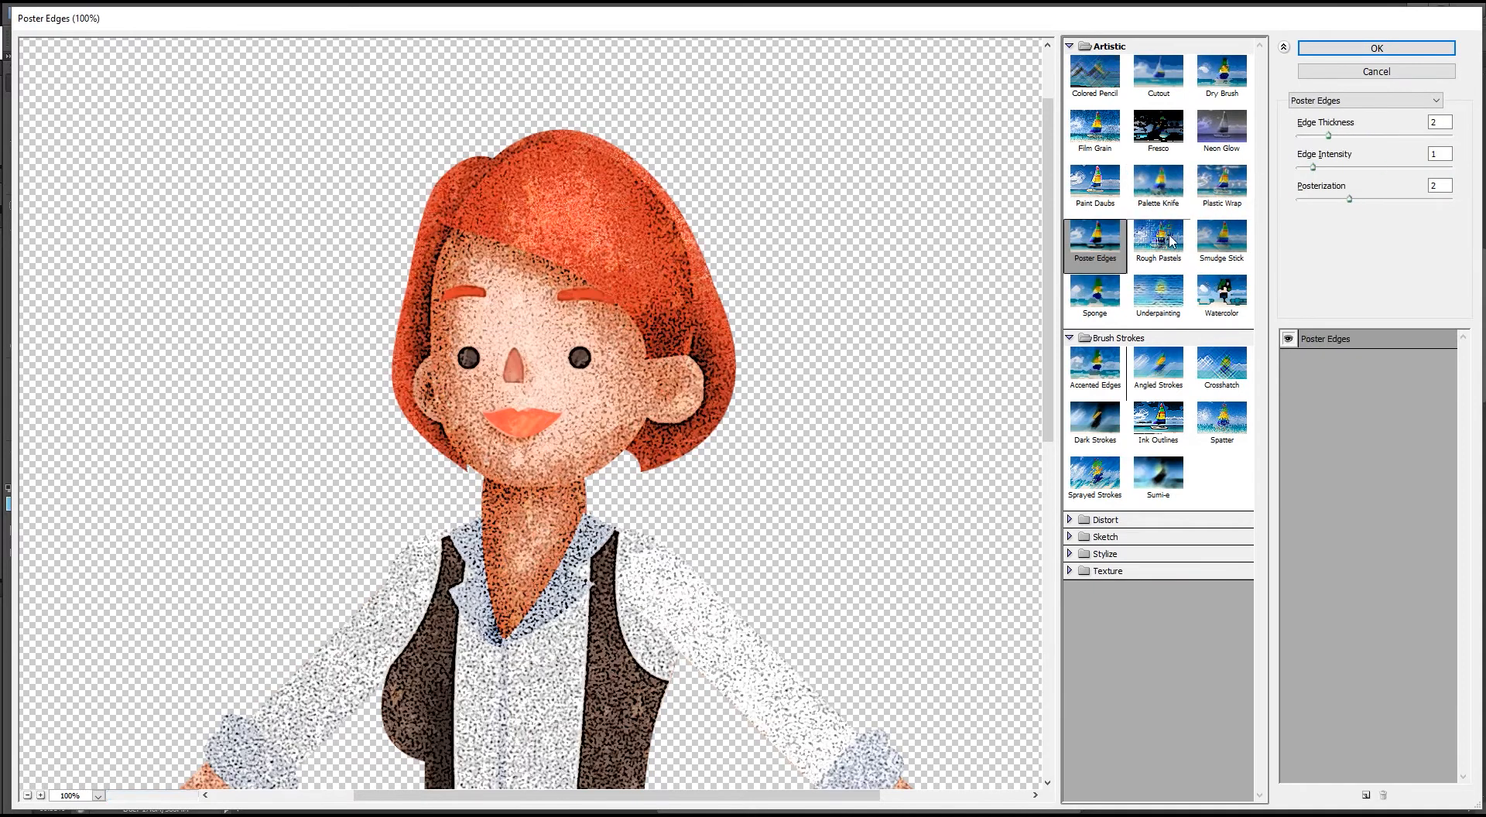
pyautogui.click(1222, 294)
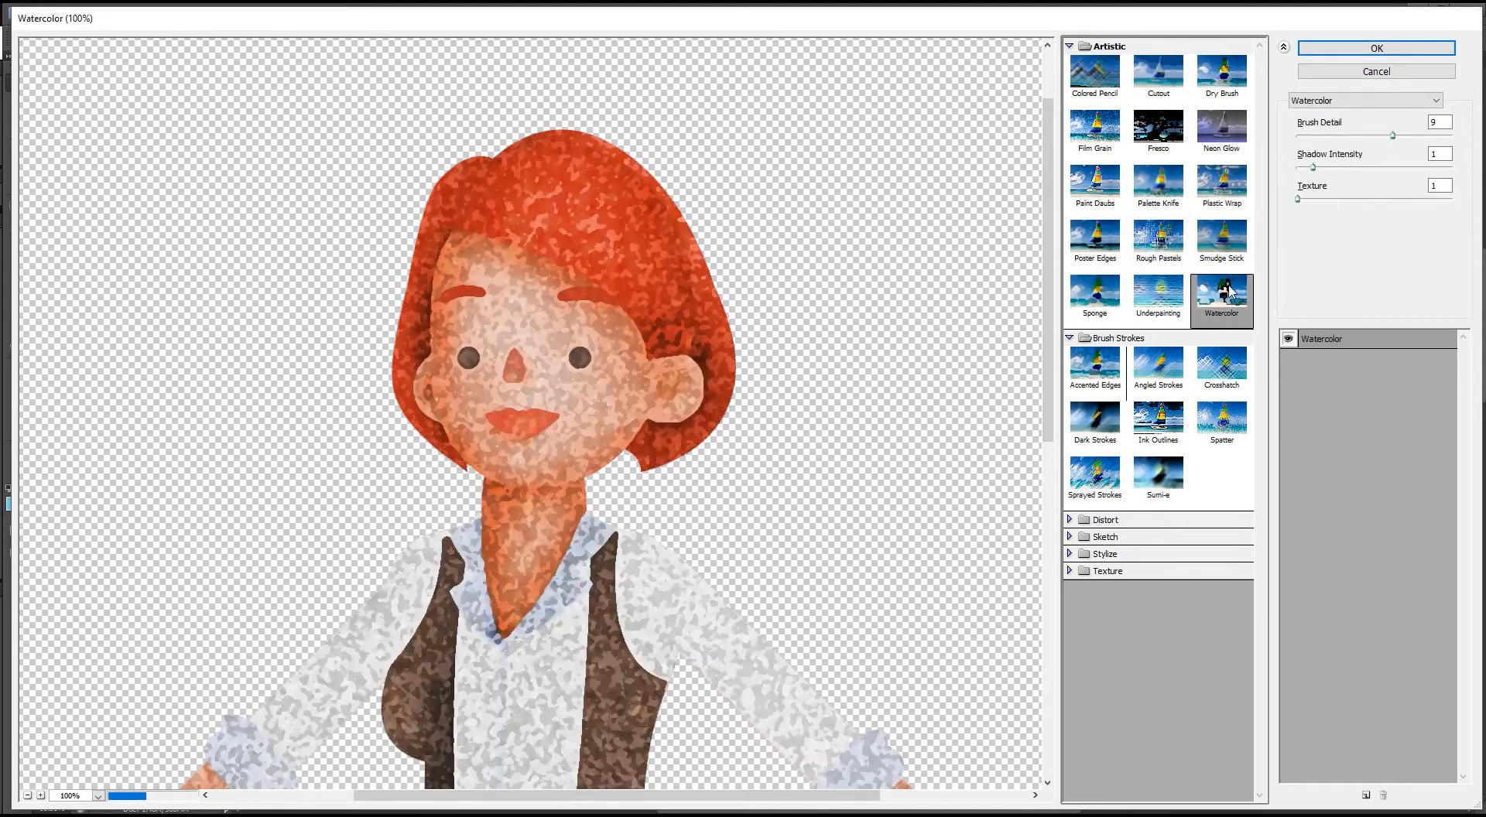
pyautogui.click(1158, 367)
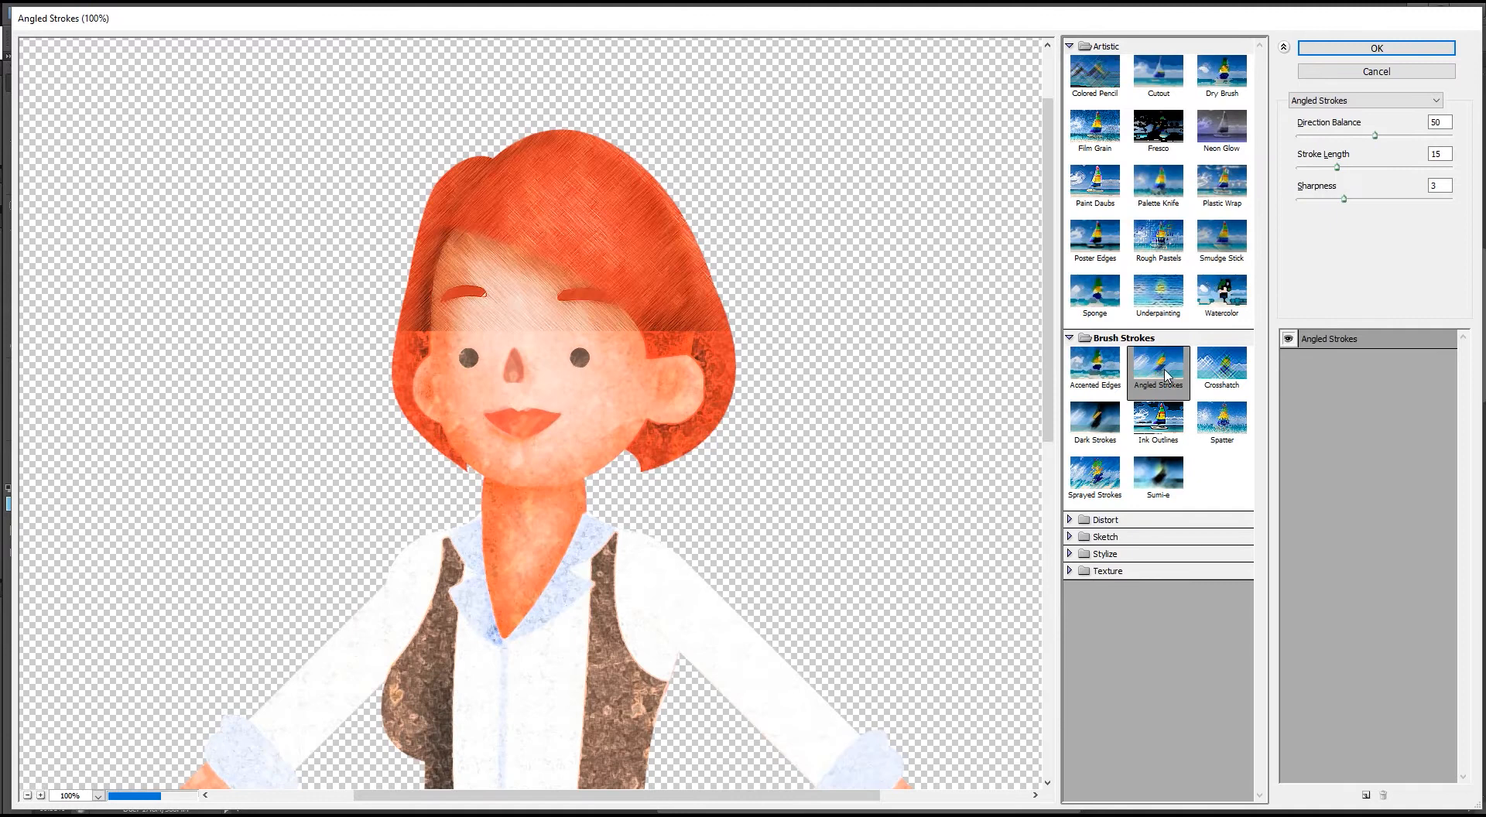
pyautogui.click(1221, 366)
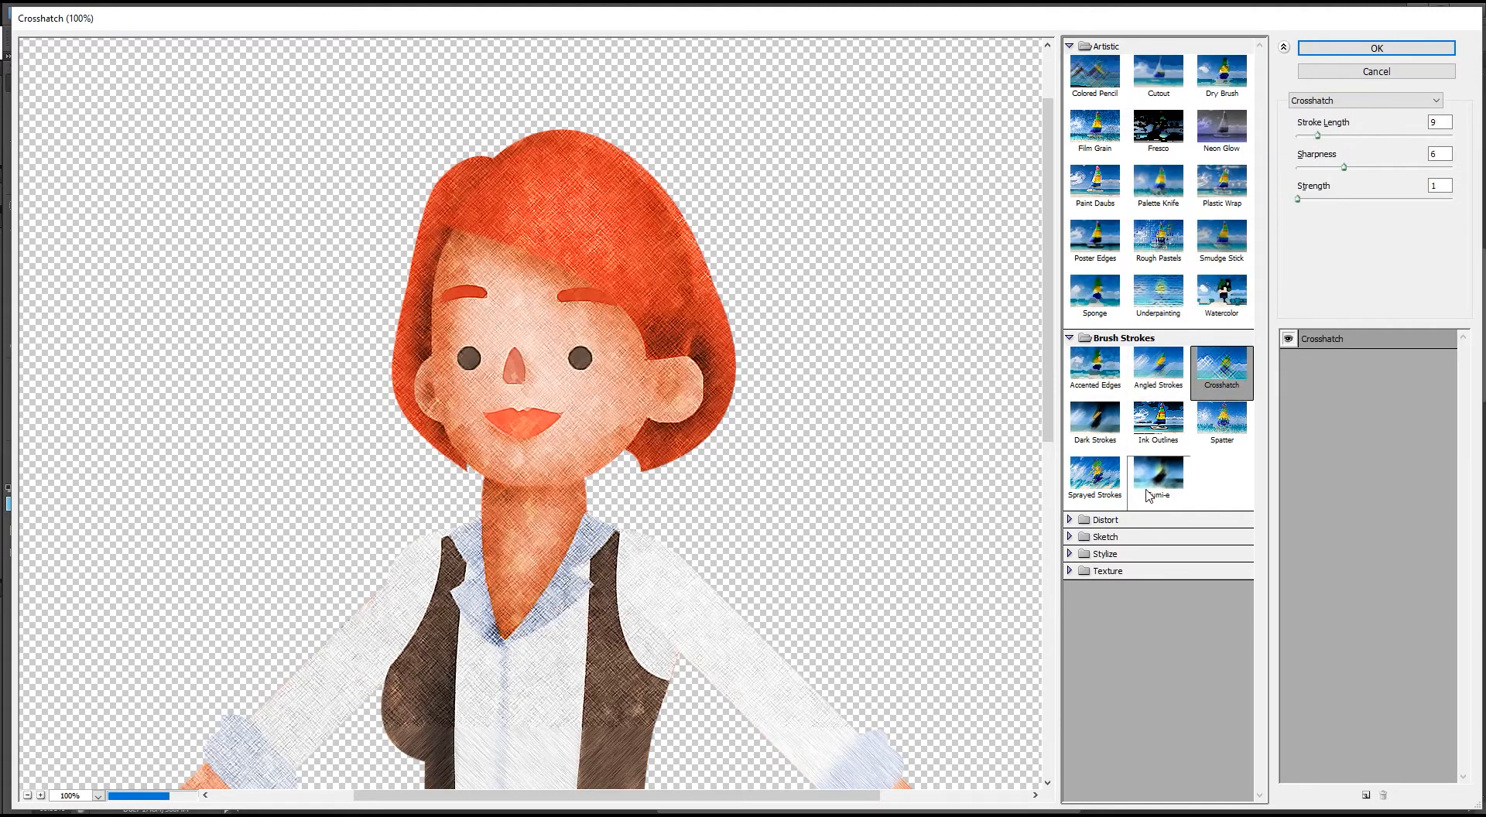
pyautogui.click(1094, 482)
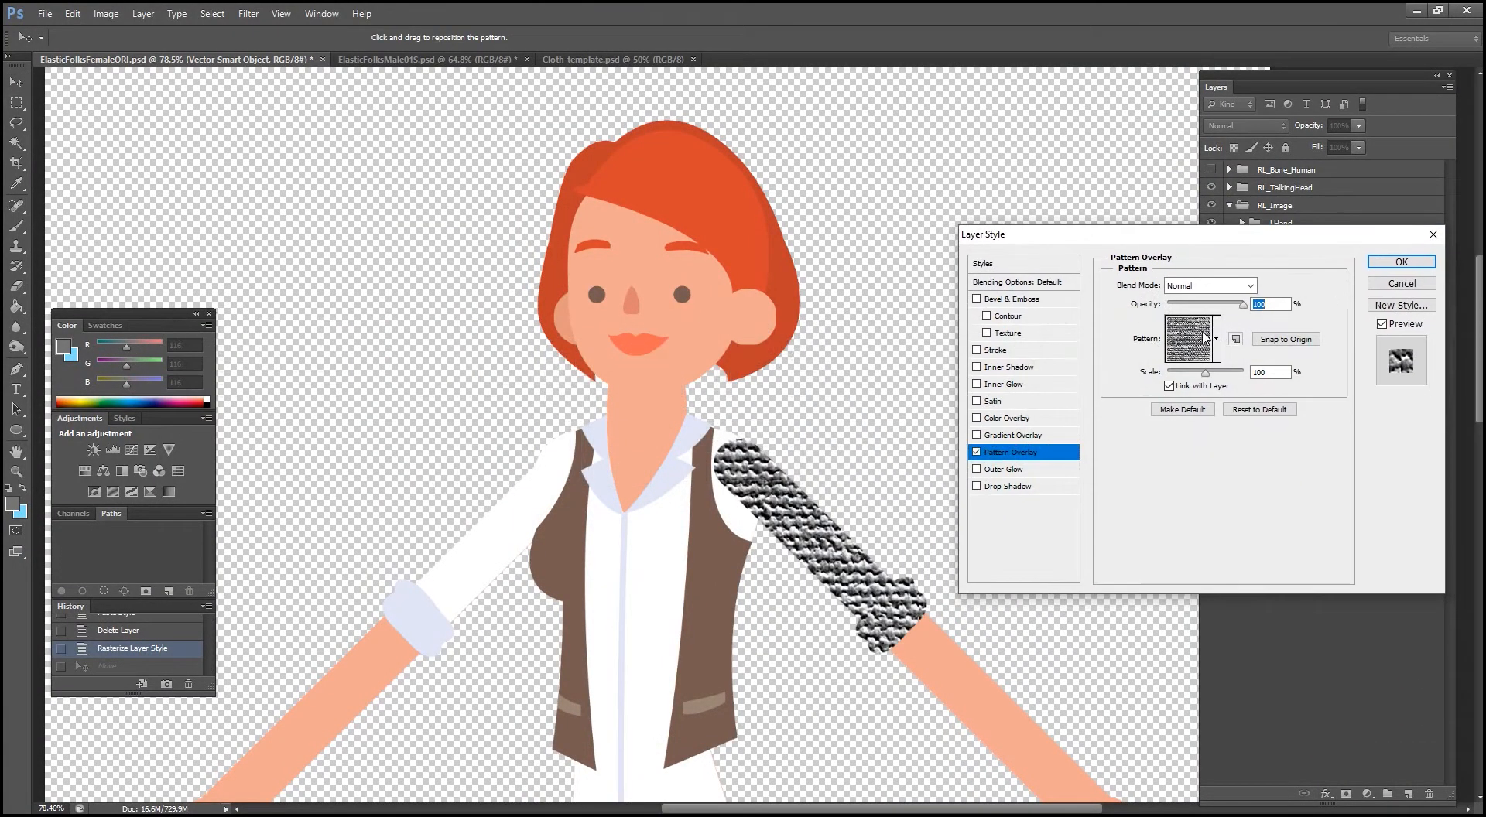
# Step: Give the left arm a fine striped Pattern Overlay blended in Soft Light
pyautogui.click(1192, 339)
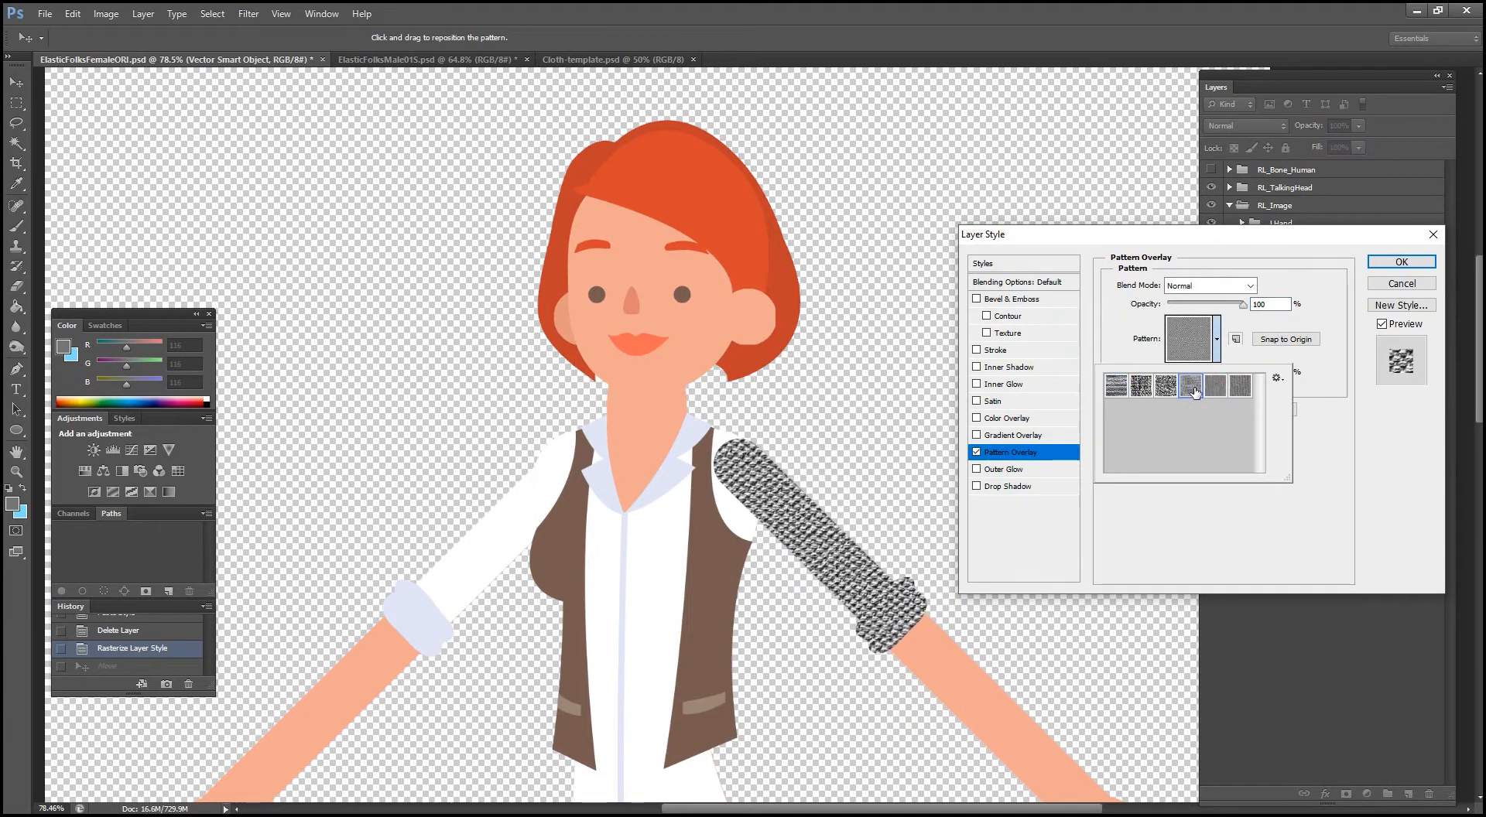
pyautogui.click(1117, 386)
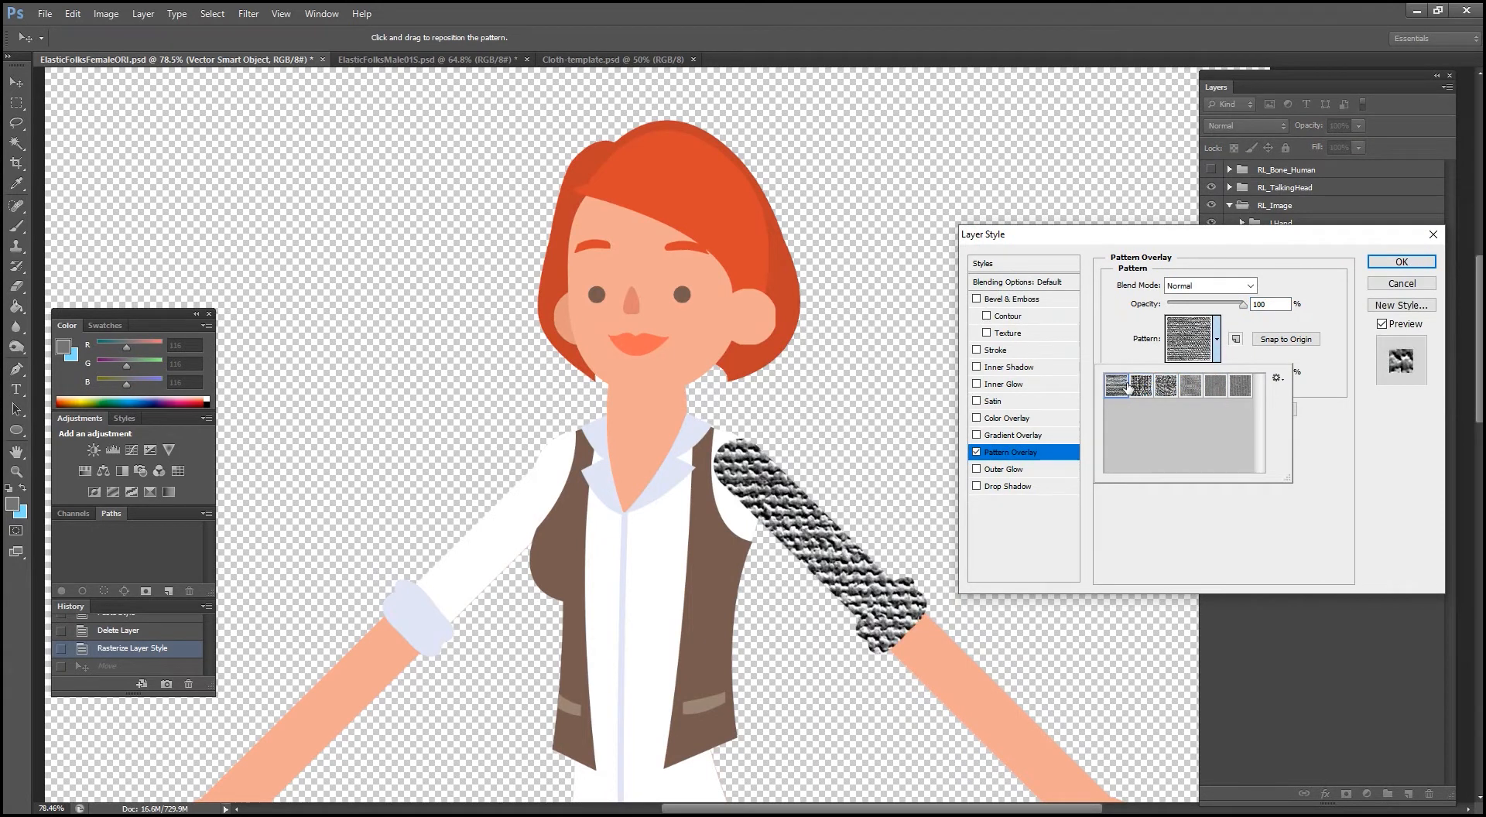
pyautogui.click(1214, 385)
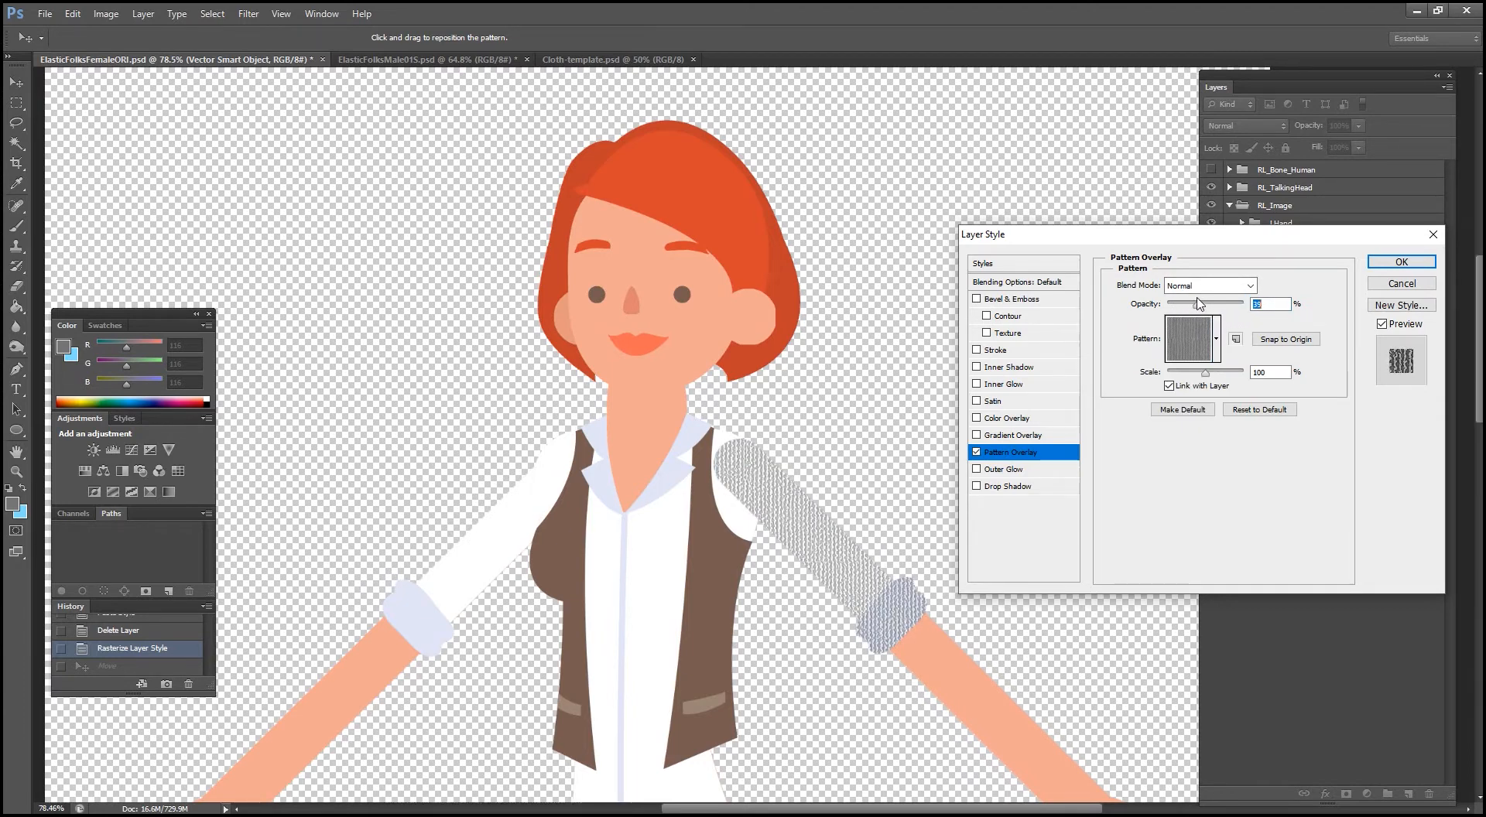
pyautogui.click(1209, 285)
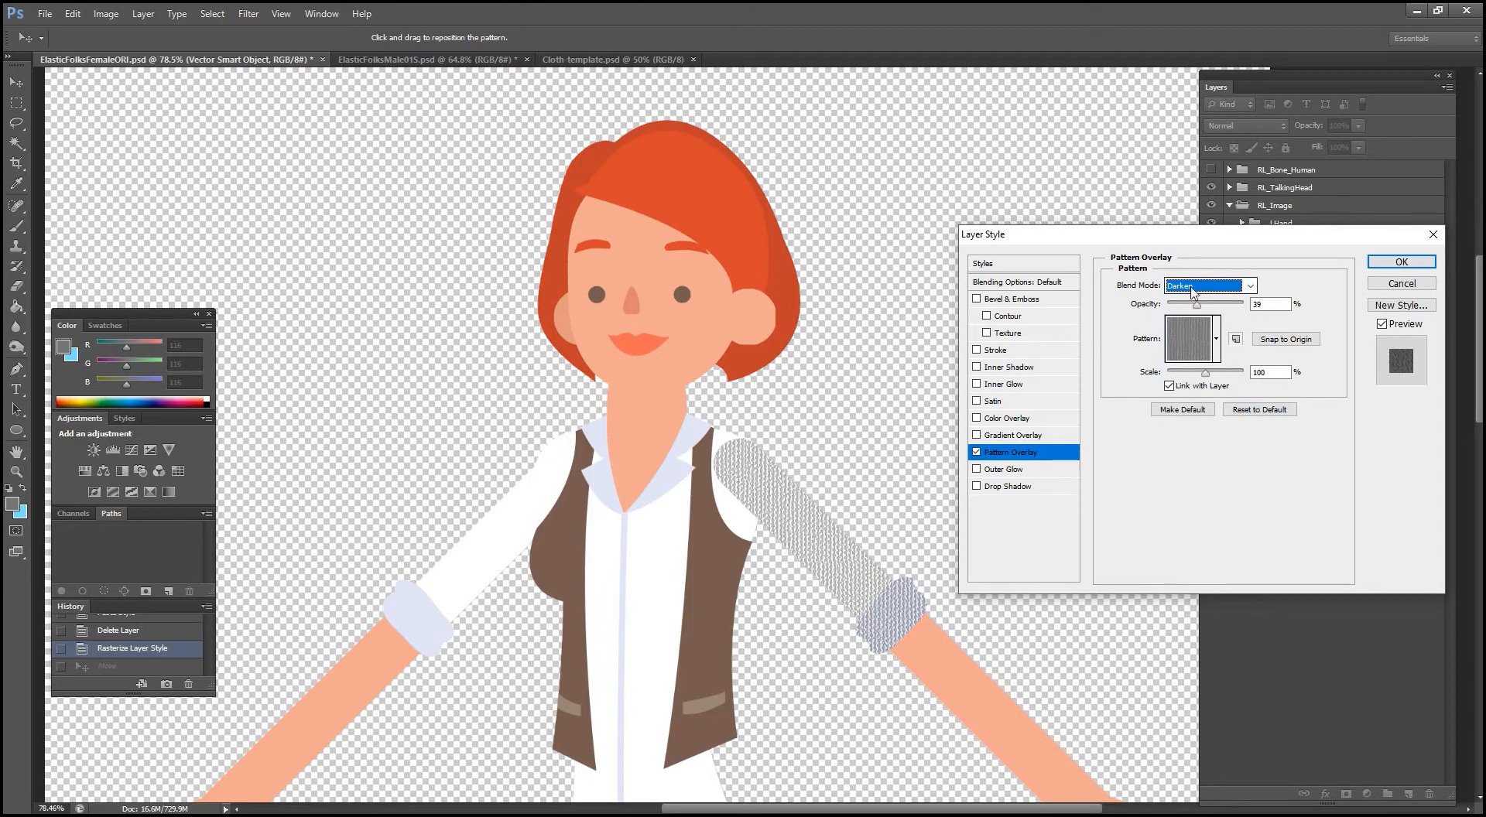
pyautogui.click(1206, 285)
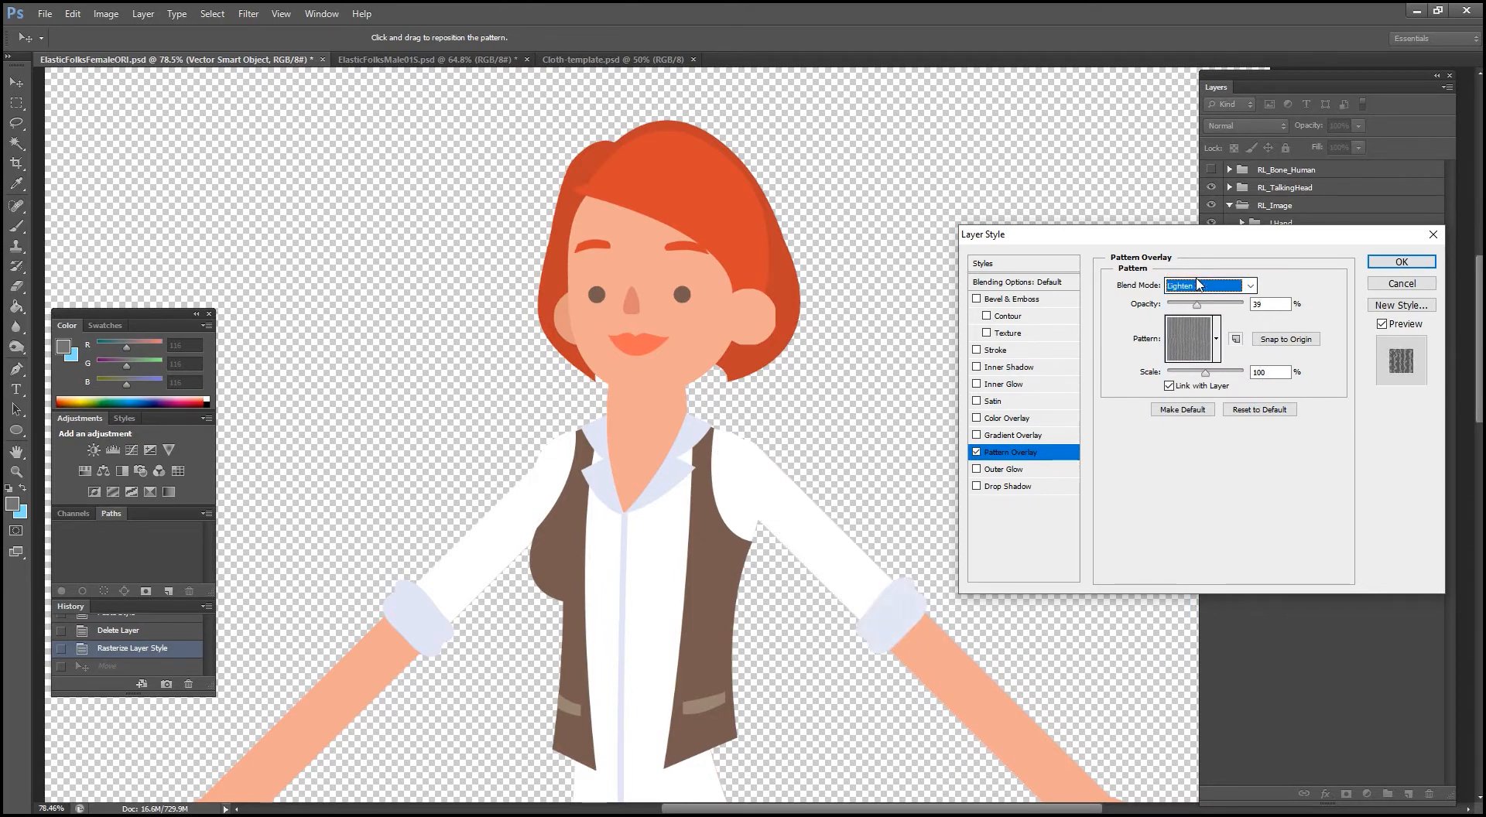
pyautogui.click(1209, 285)
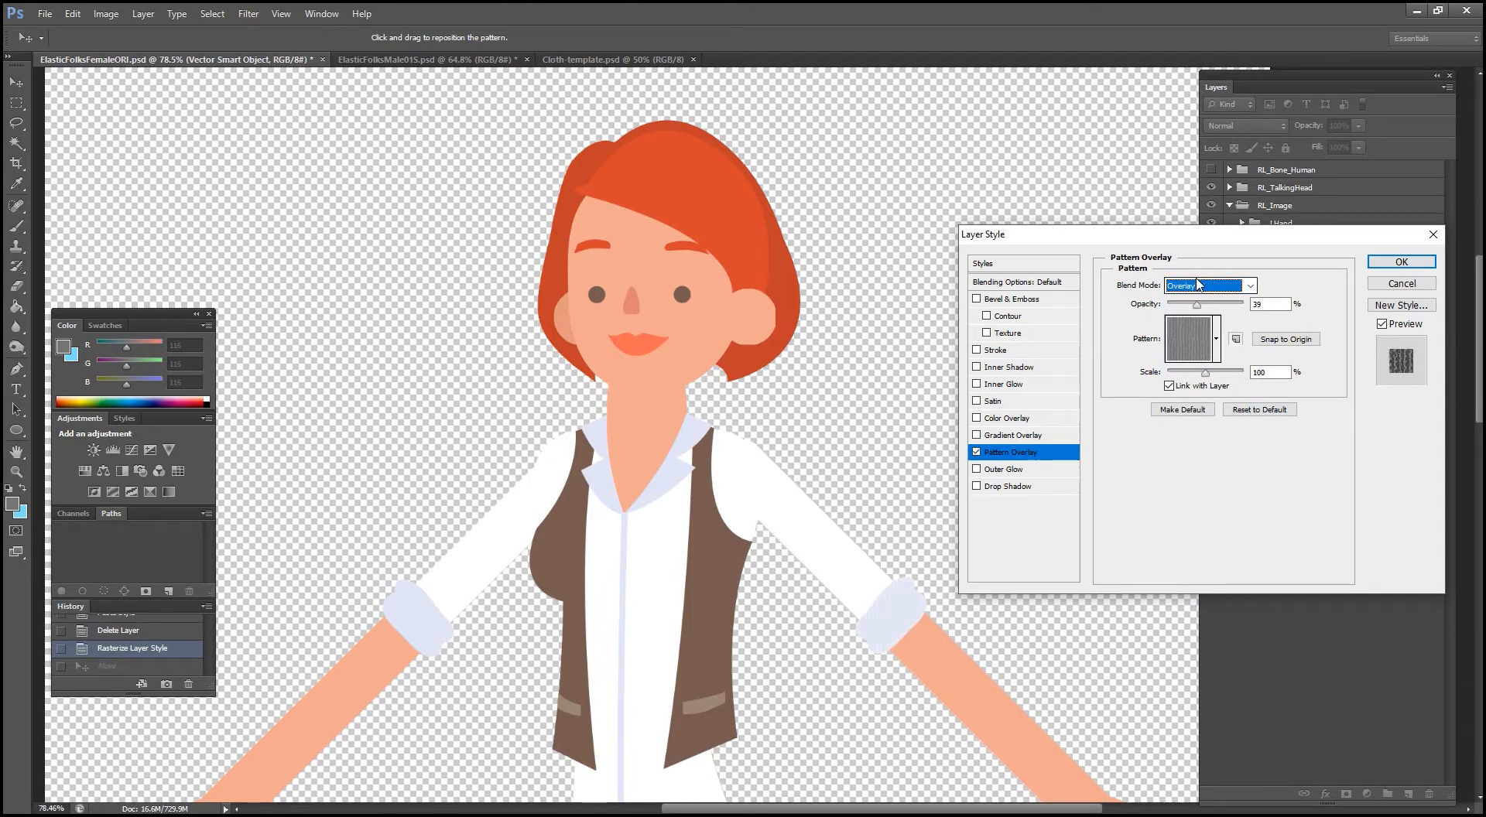
pyautogui.click(1204, 285)
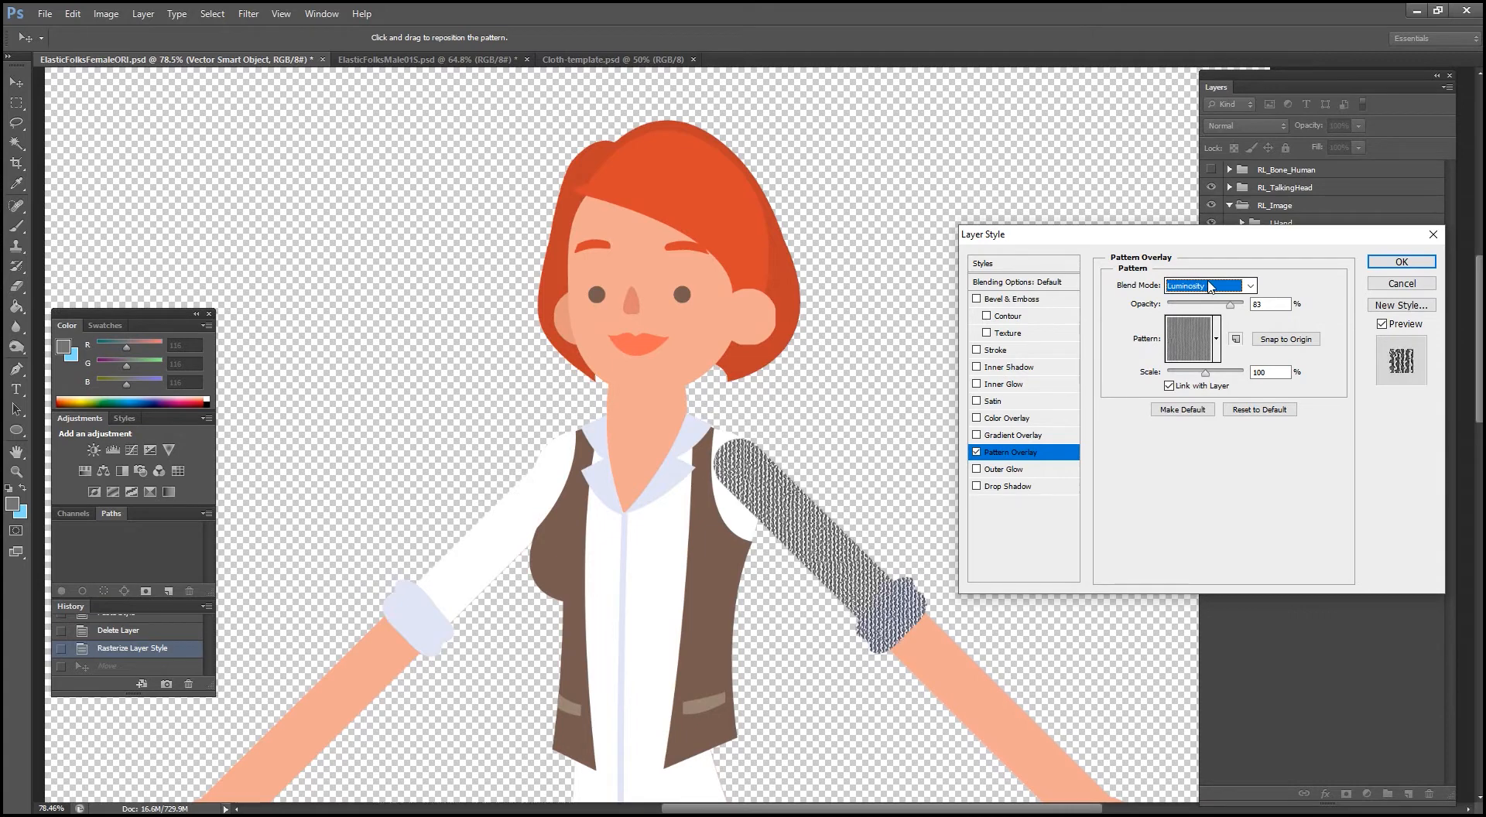
pyautogui.click(1209, 285)
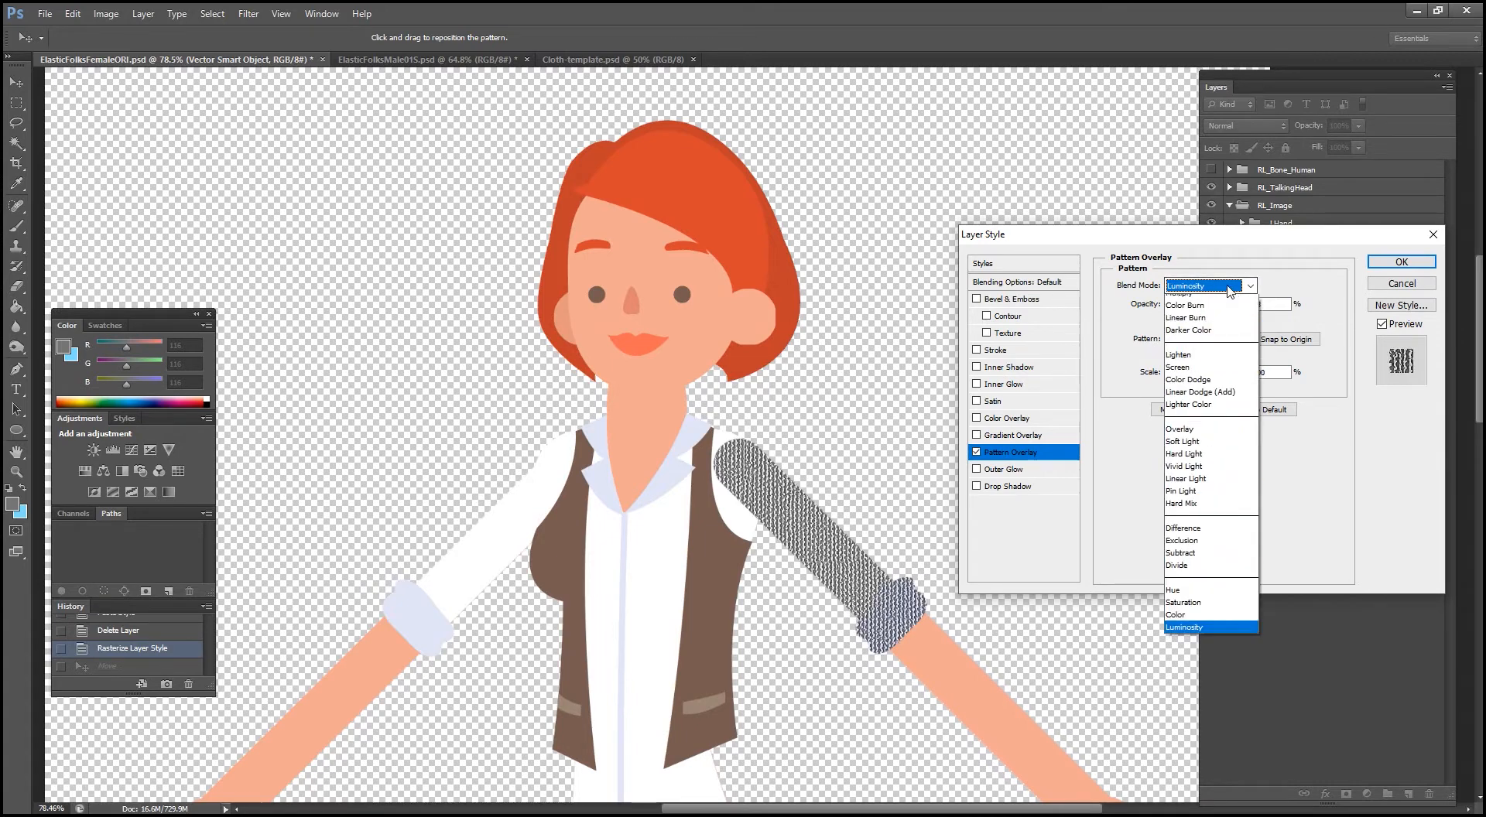
pyautogui.click(1183, 441)
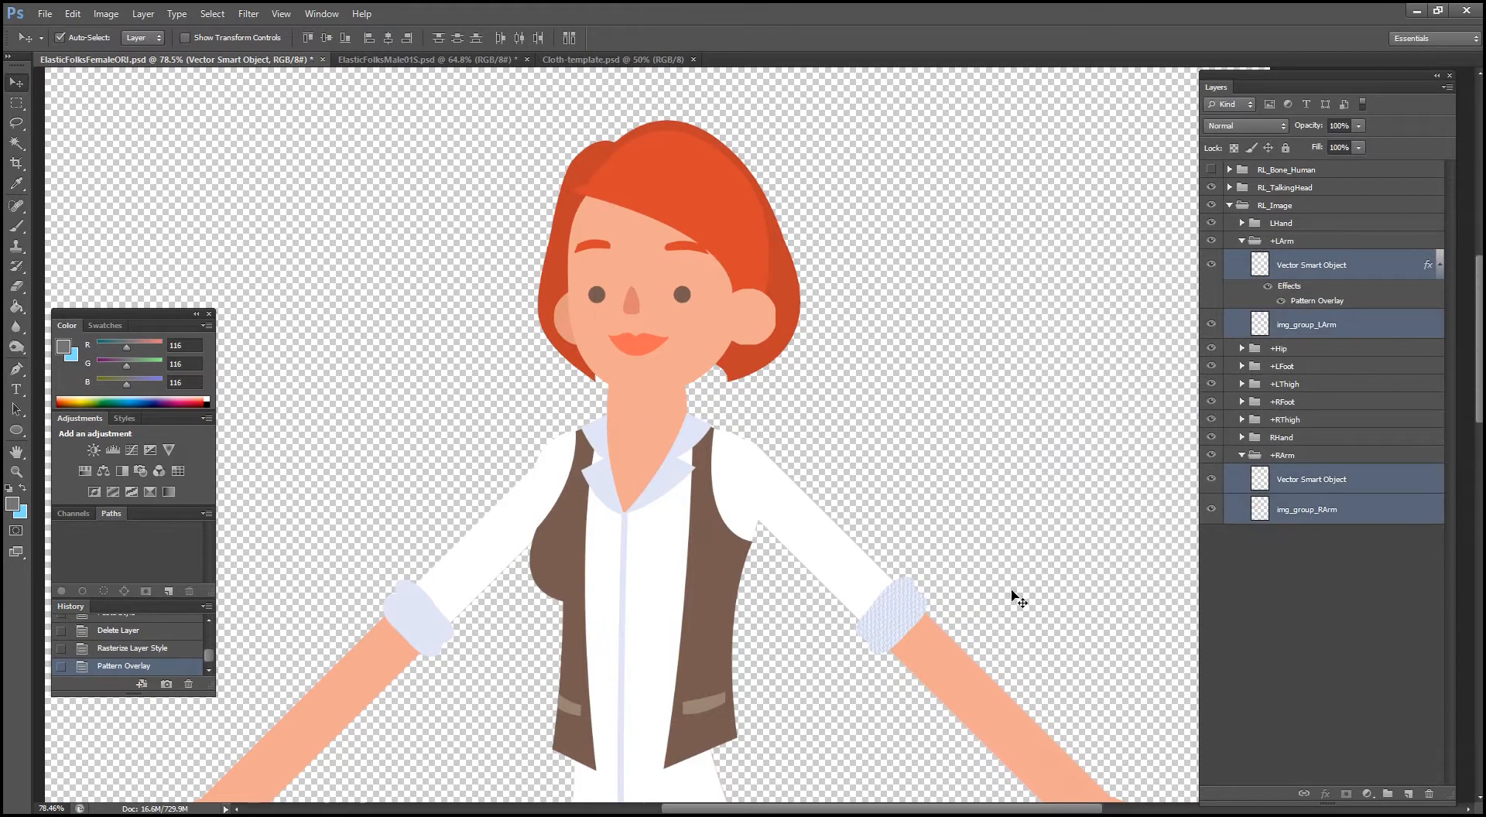
# Step: Paste the arm's pattern style onto the other arm layers
pyautogui.rightClick(1311, 479)
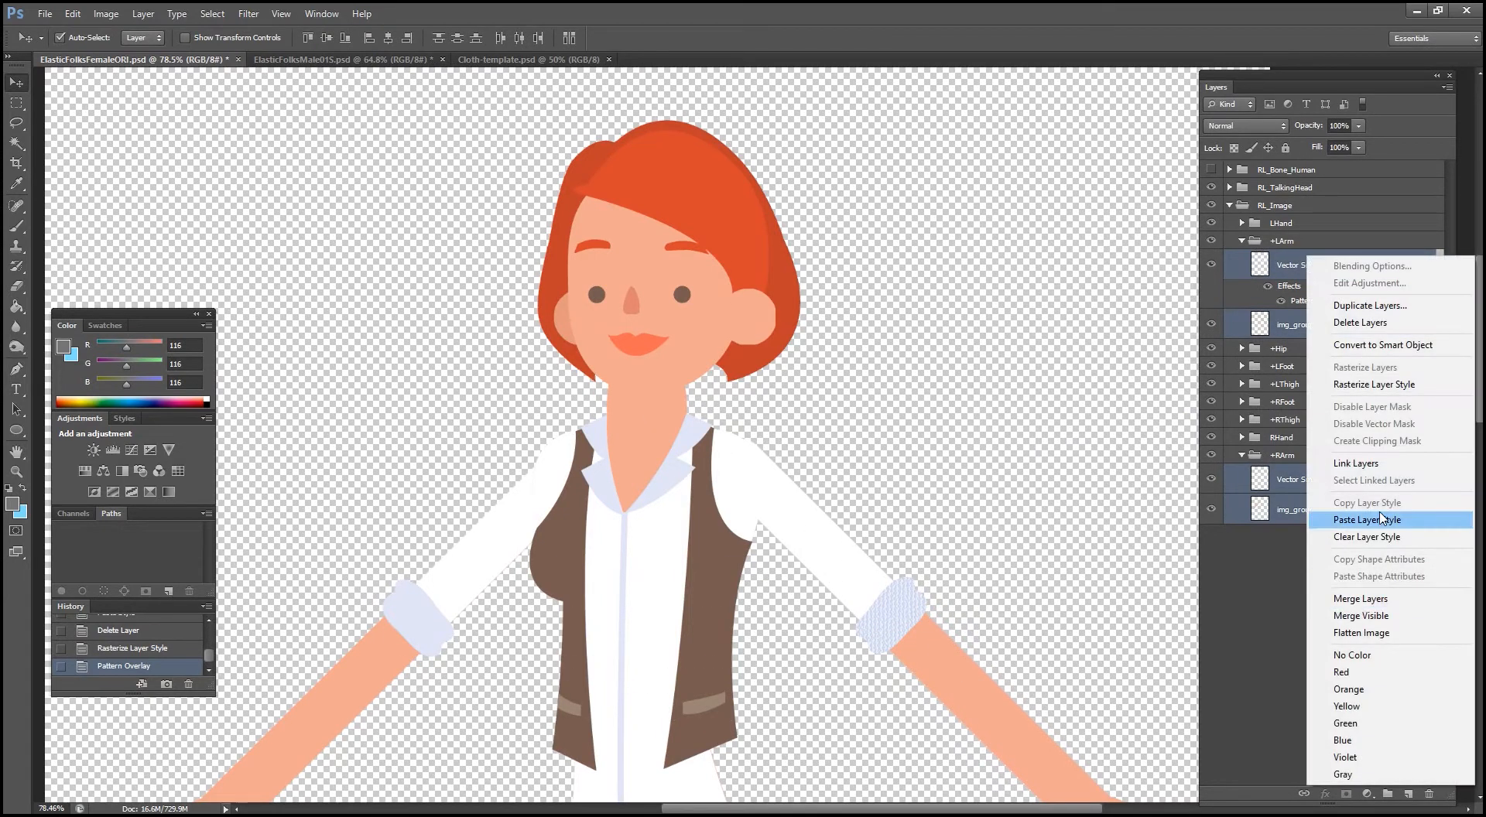
pyautogui.click(1367, 520)
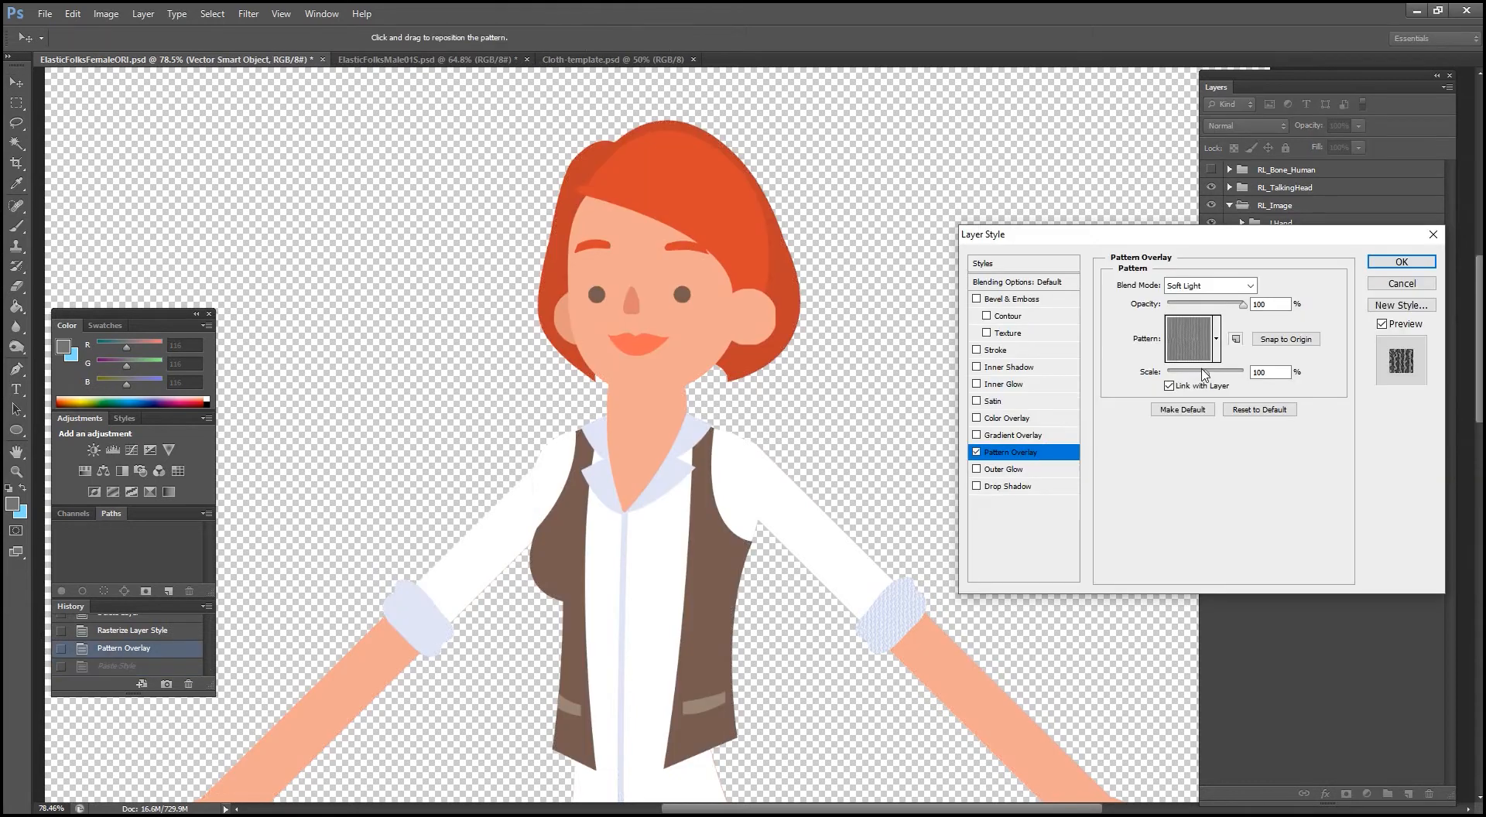
# Step: Set the arm pattern Scale to 69% with lower opacity and paste the style onto the layers
pyautogui.tripleClick(1269, 304)
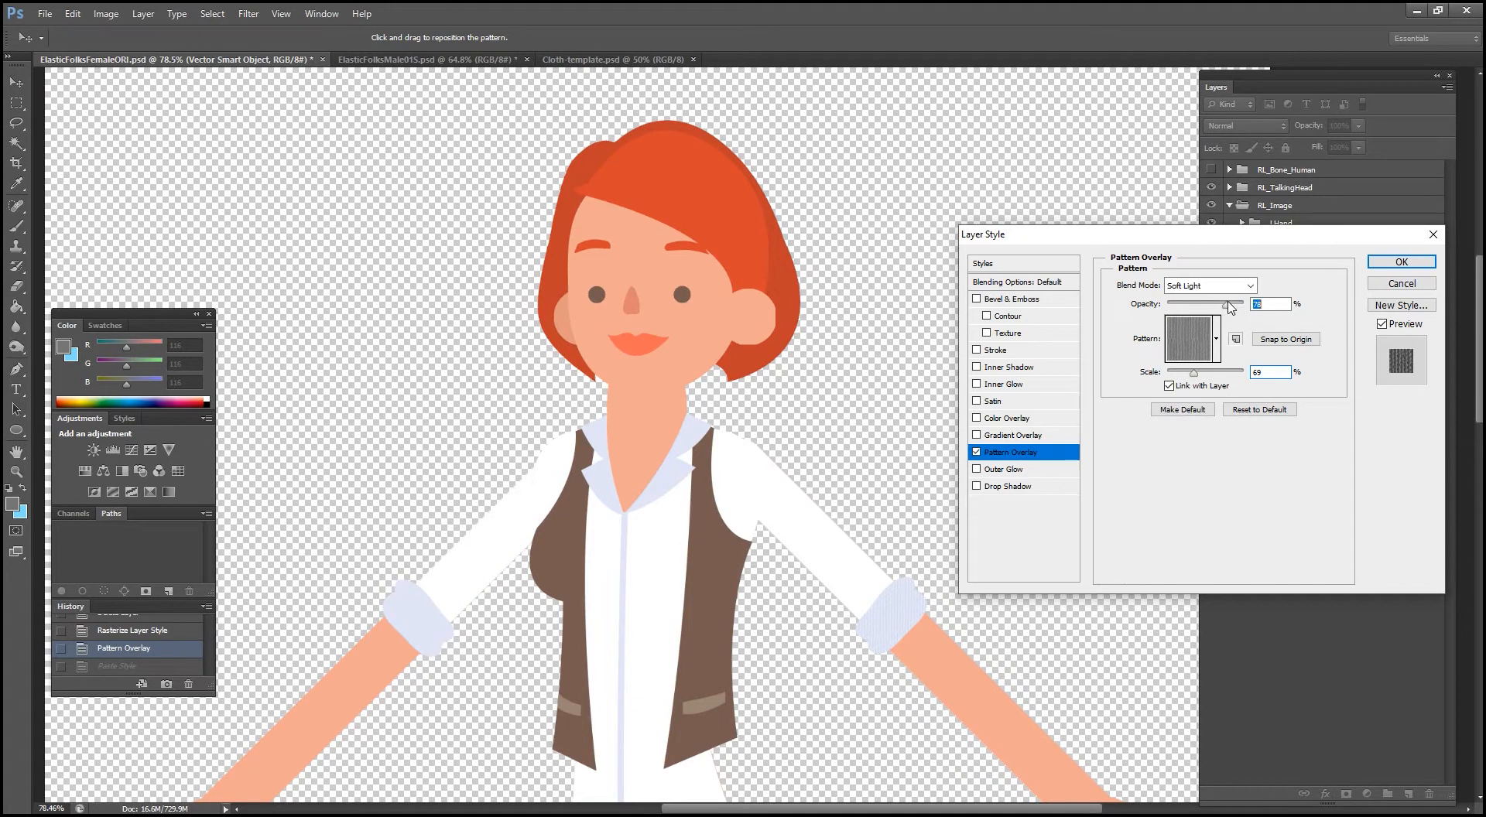
pyautogui.click(1400, 262)
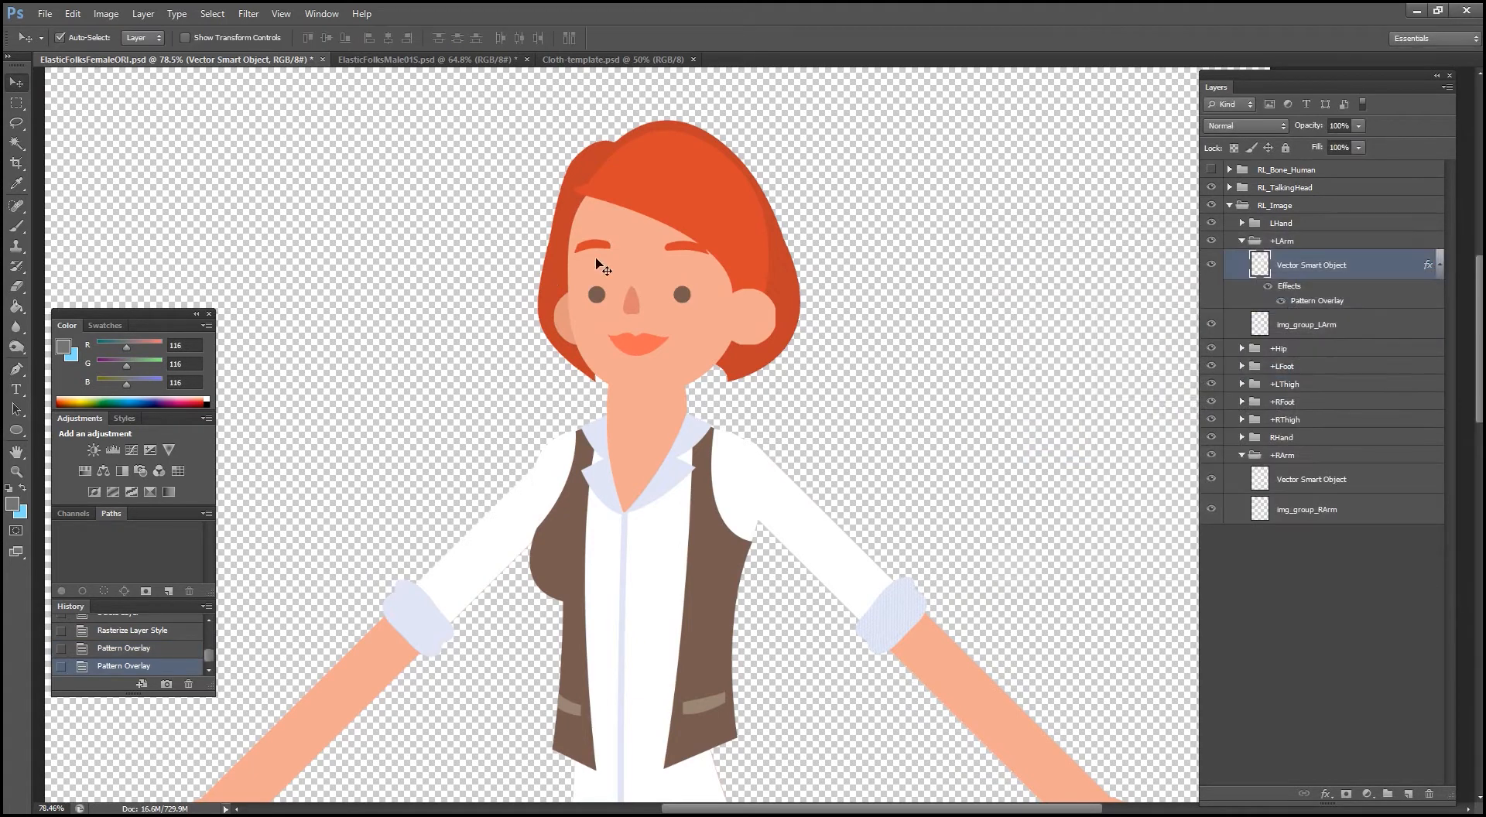
pyautogui.rightClick(1312, 265)
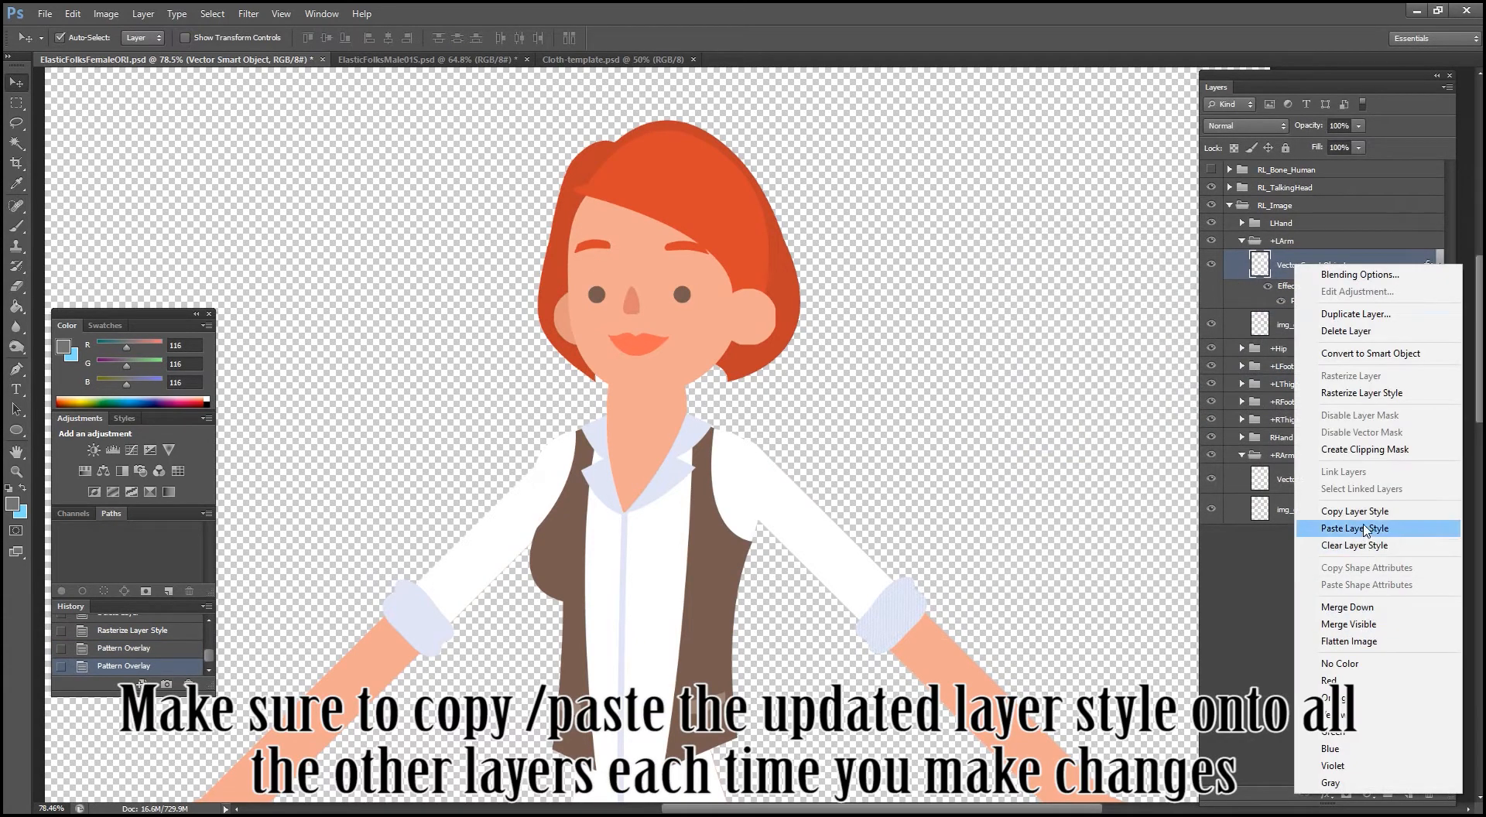
pyautogui.click(1354, 528)
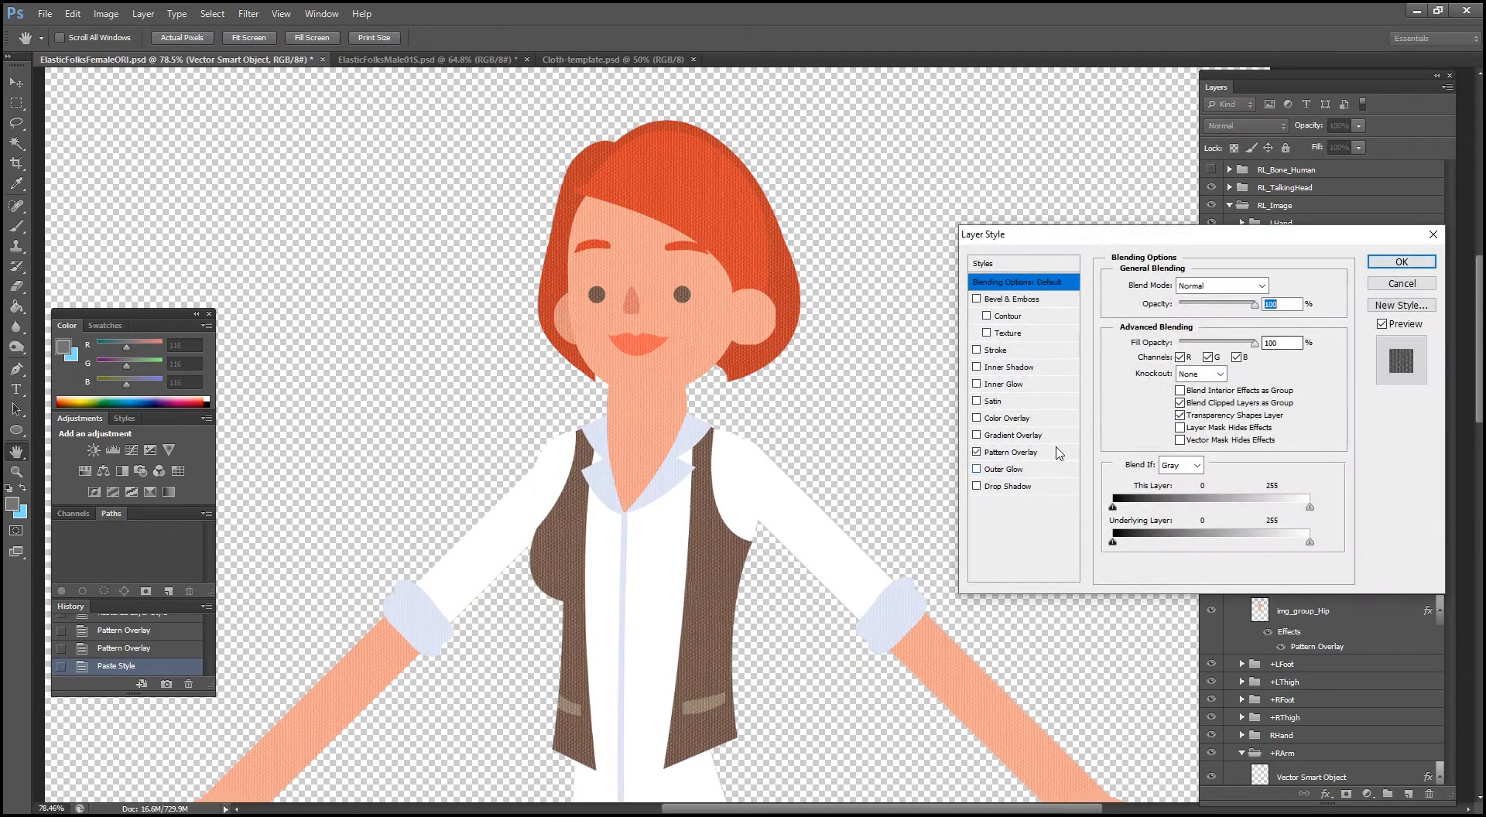
# Step: Enable a Drop Shadow on the left arm with reduced opacity beside its pattern overlay
pyautogui.click(1013, 452)
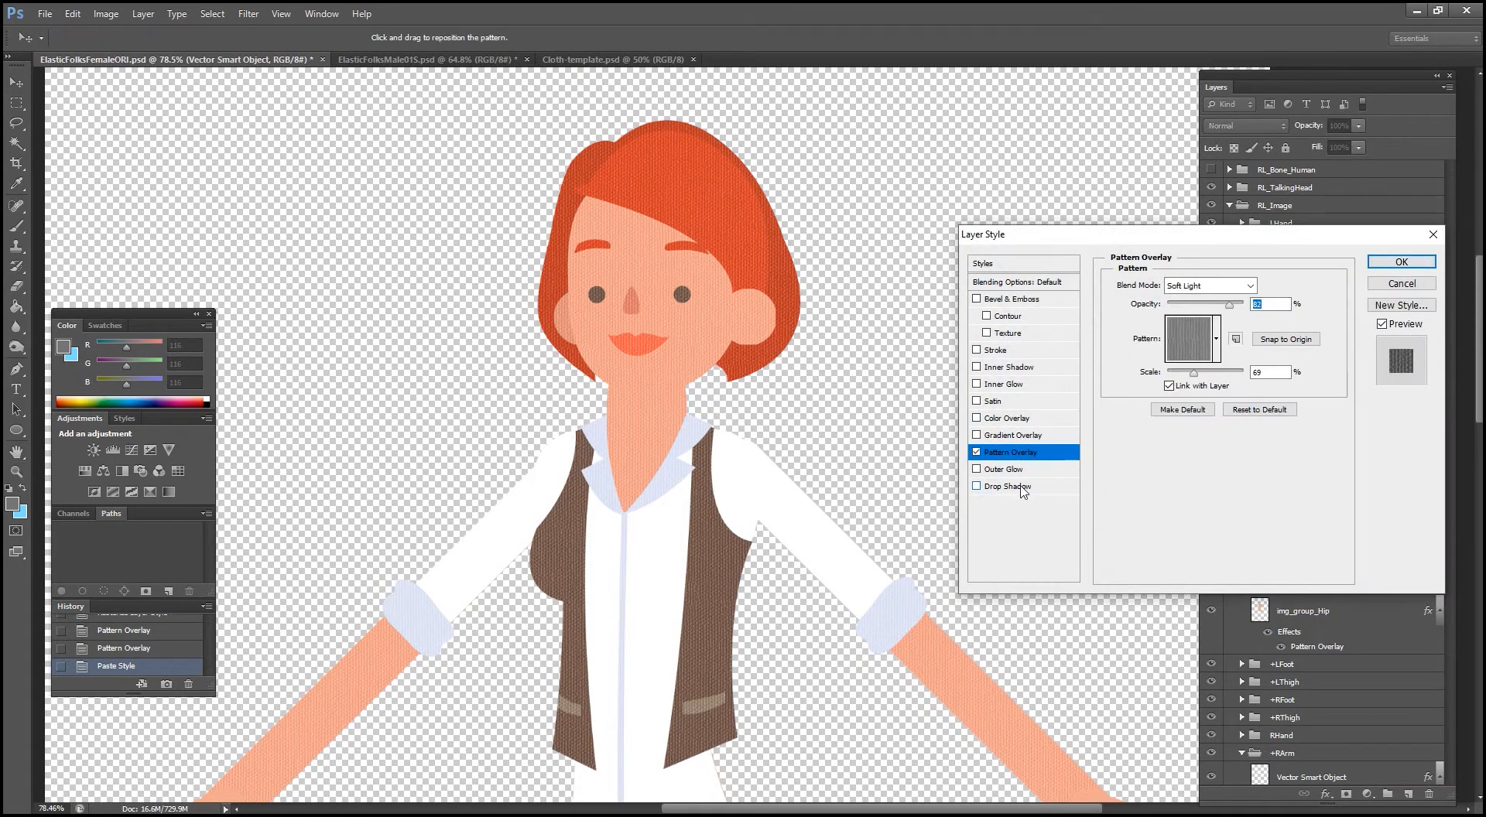
pyautogui.click(1006, 486)
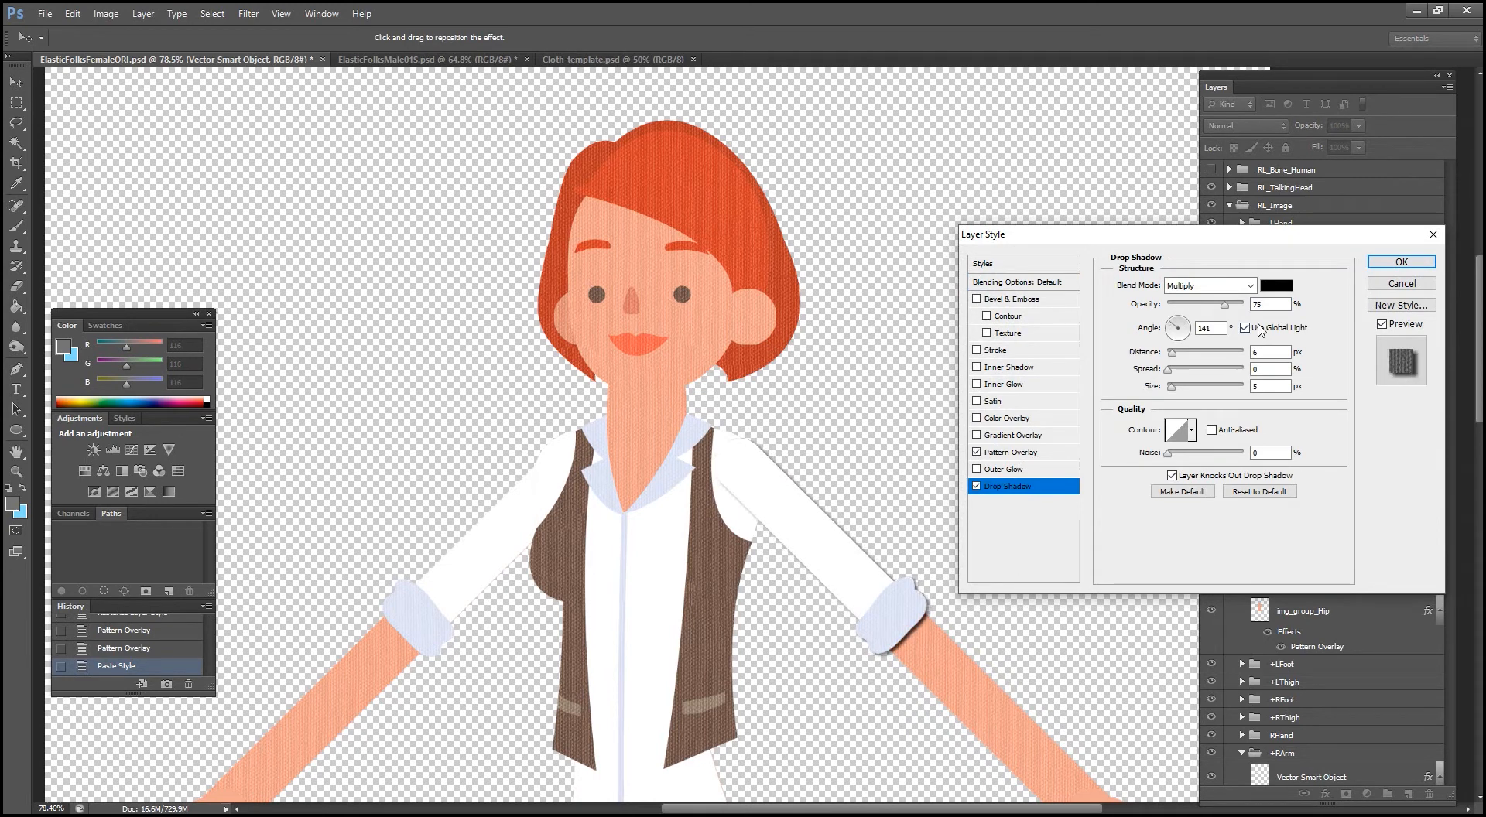
pyautogui.tripleClick(1268, 303)
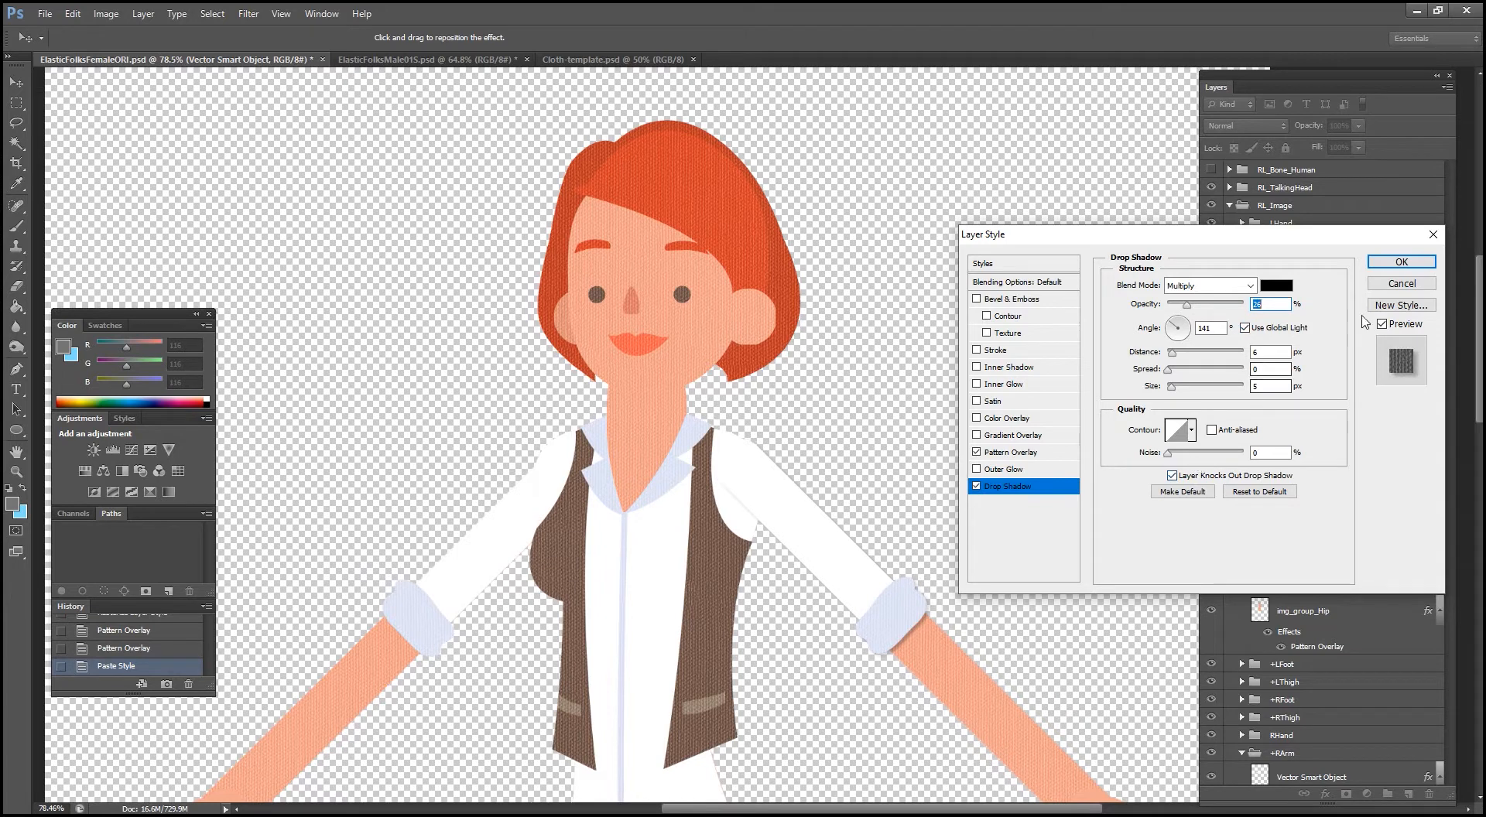
pyautogui.click(1401, 262)
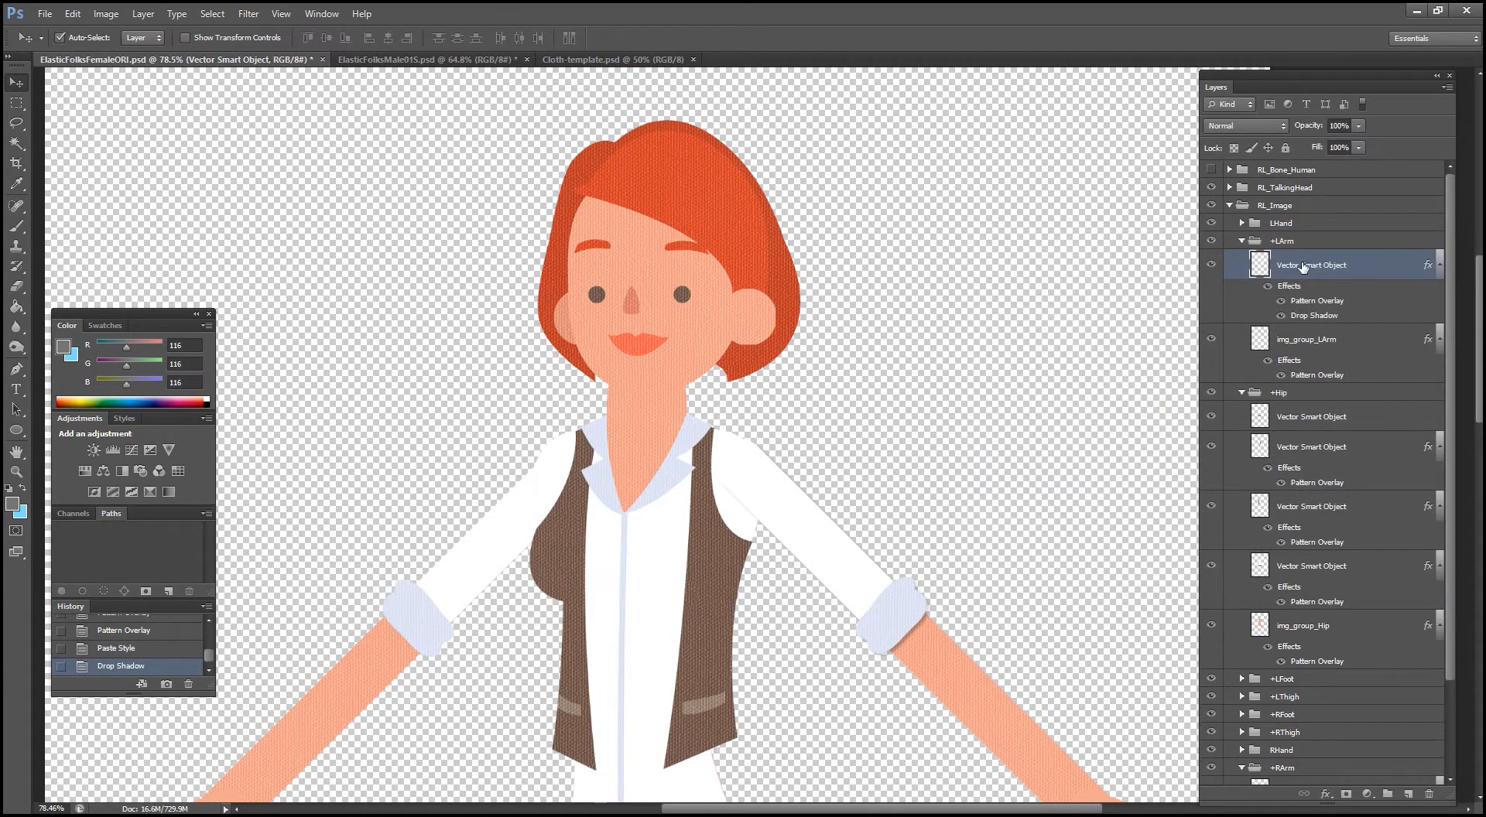
# Step: Drag-select all character layers and paste the pattern-and-shadow style onto them
pyautogui.moveTo(322, 108); pyautogui.dragTo(529, 373)
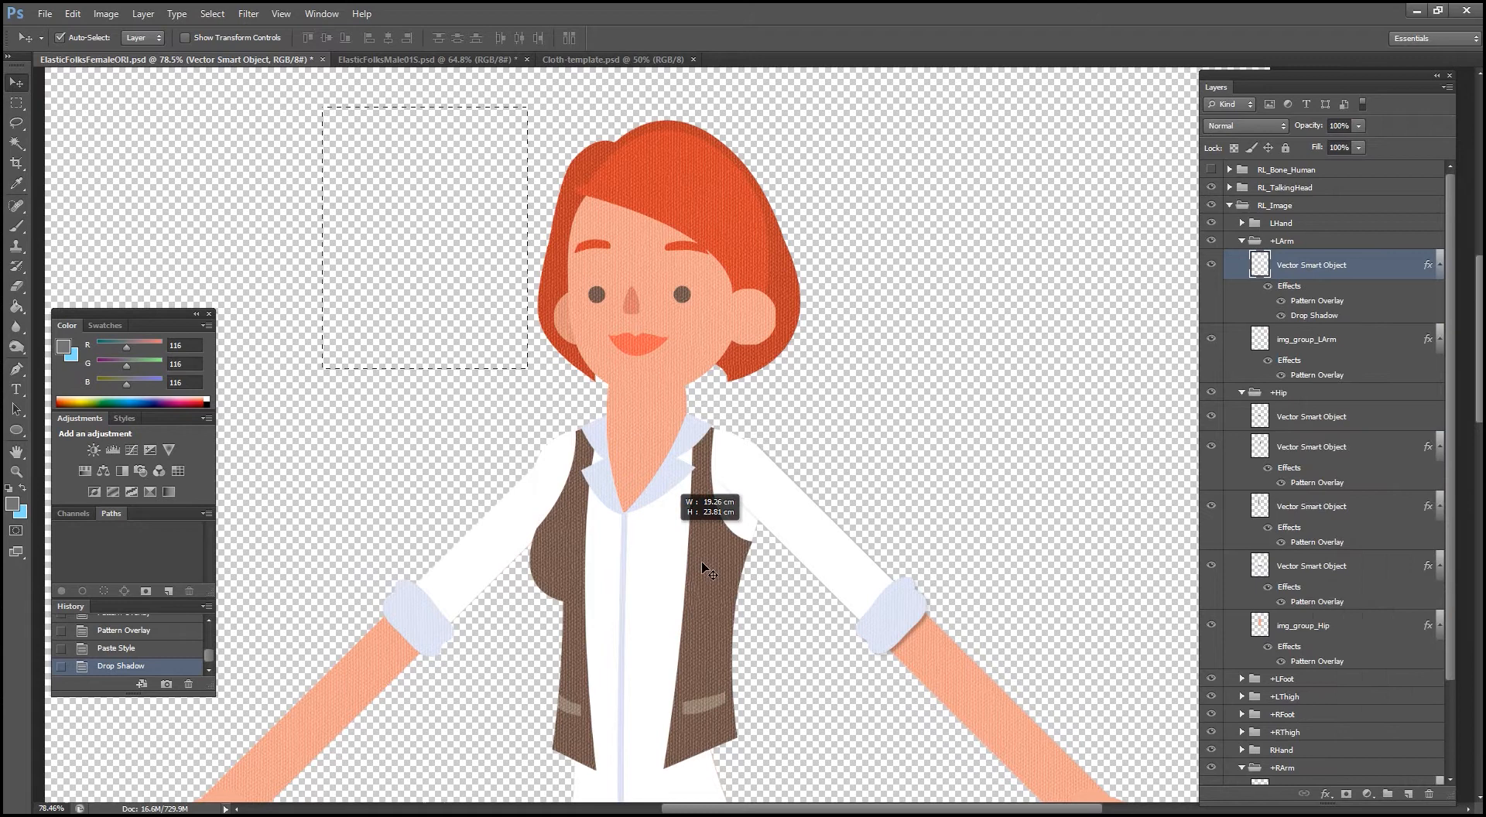
pyautogui.rightClick(1312, 264)
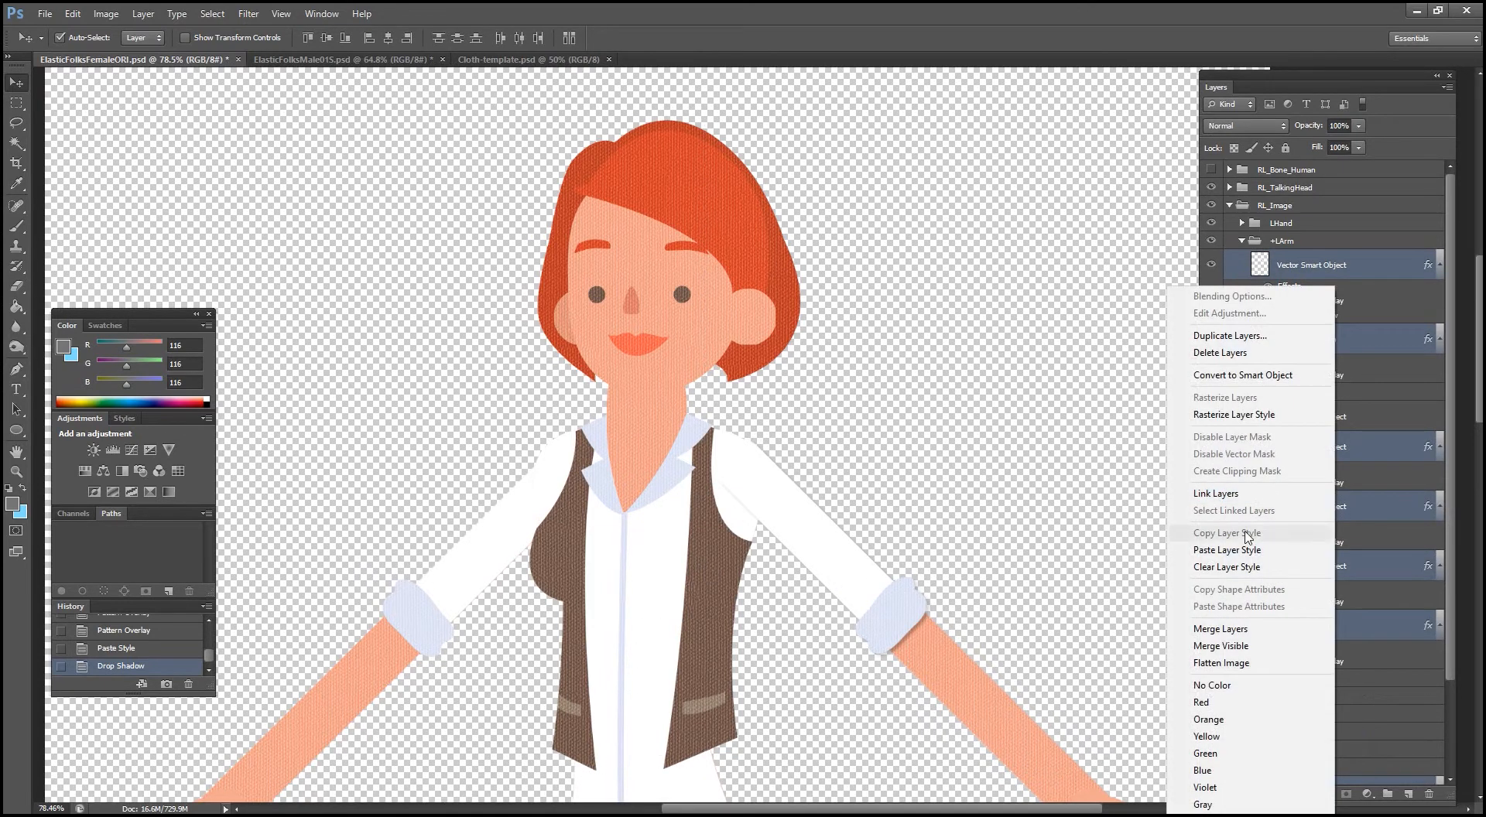
pyautogui.click(1226, 549)
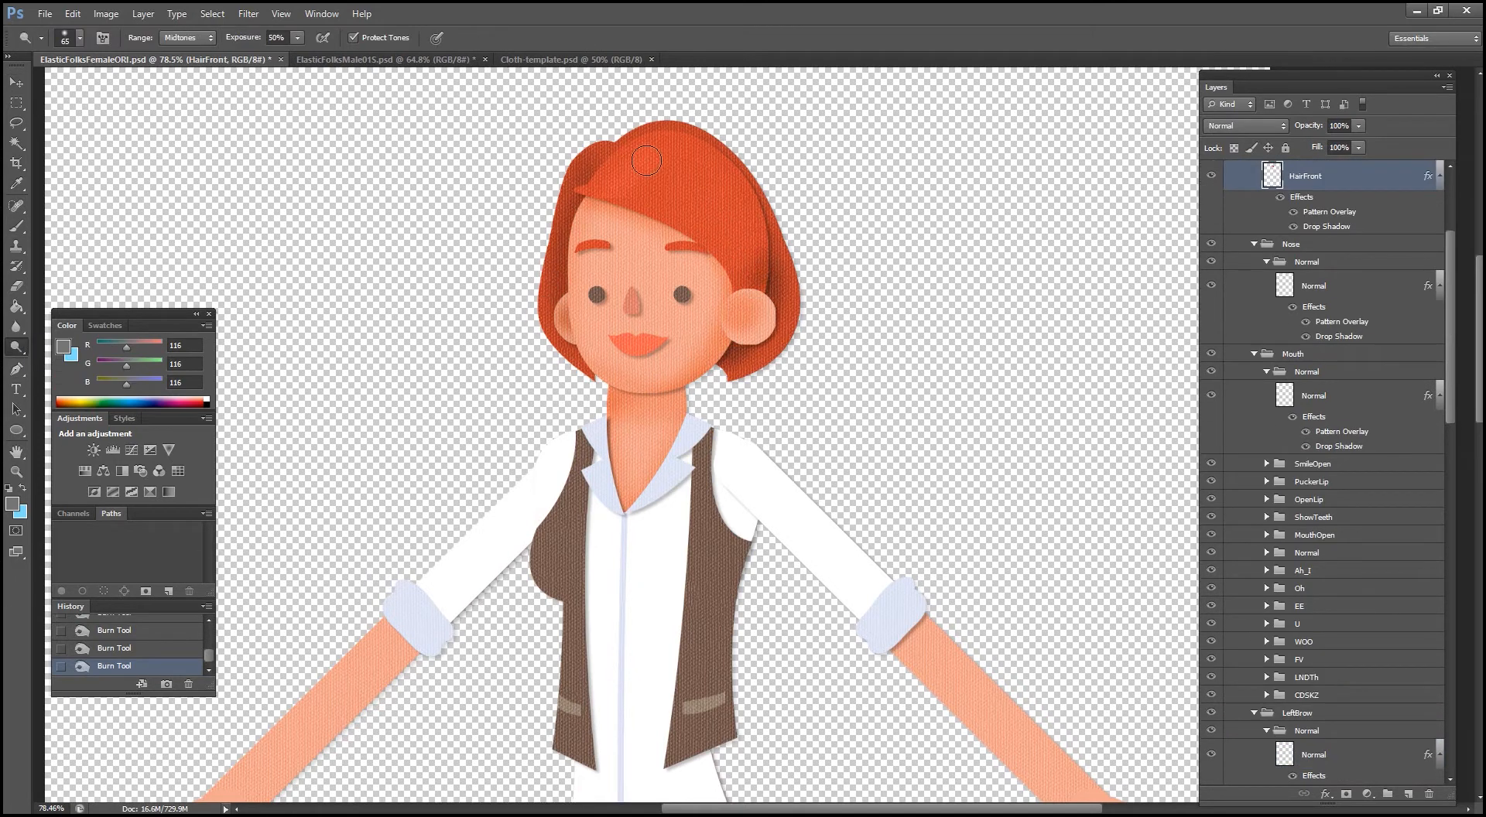
# Step: Brighten the back hair with Dodge highlights on the Back_hair layer
pyautogui.click(1307, 726)
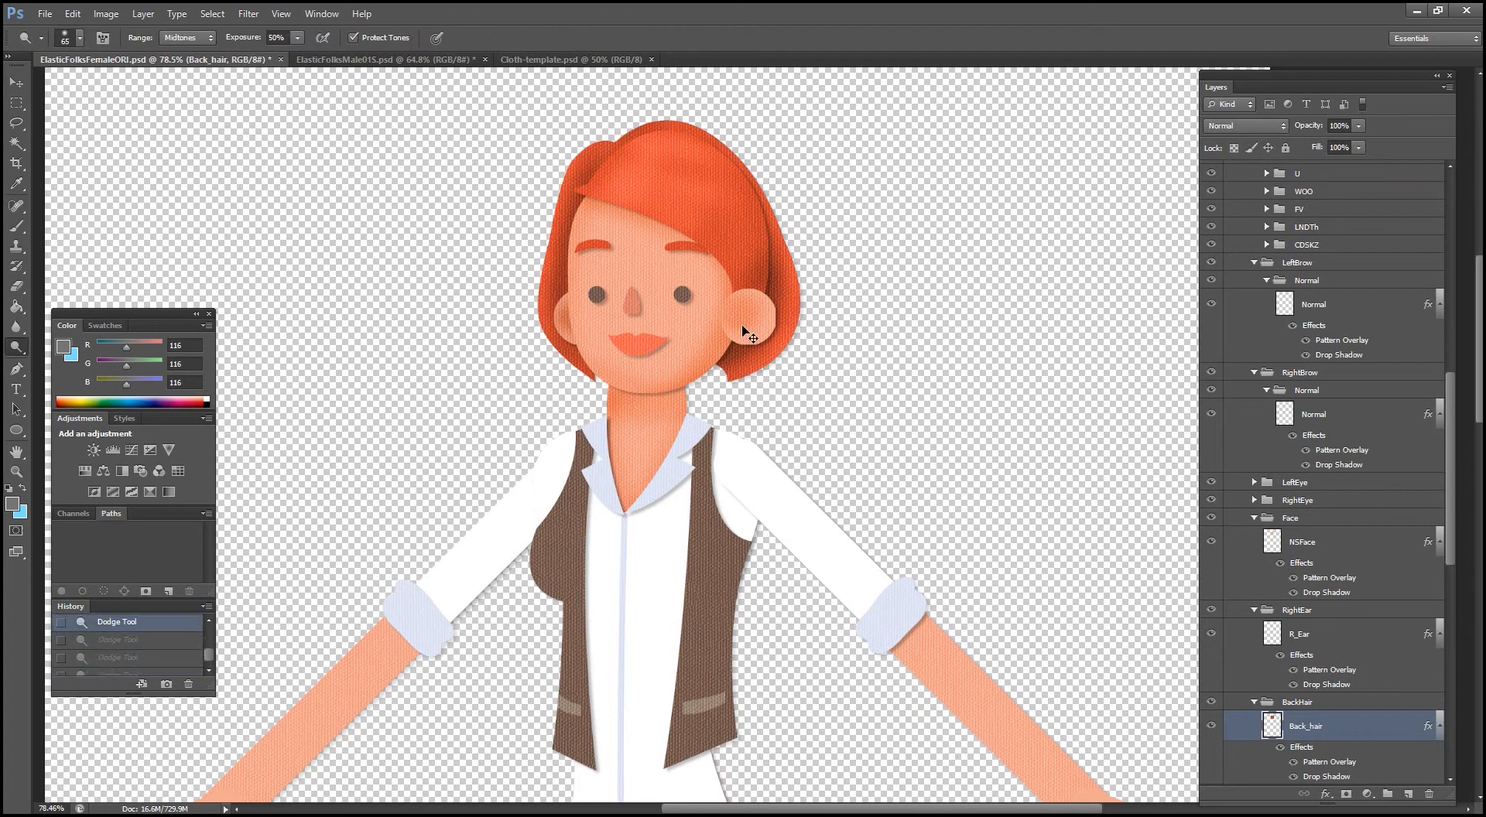